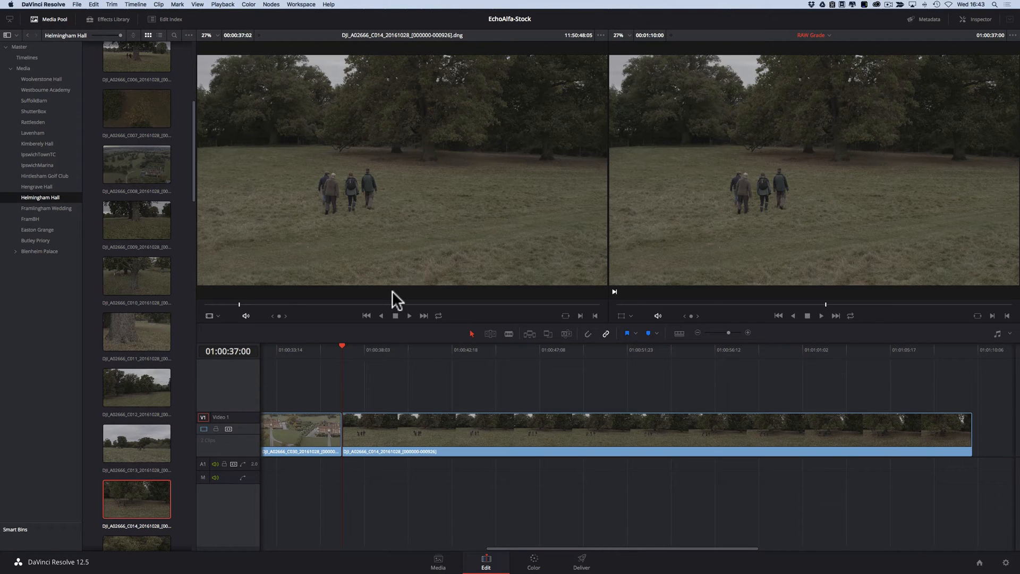
Step: Play the walkers drone clip, then move to the Color page to grade it
{"action": "left_click", "coordinate": [388, 347]}
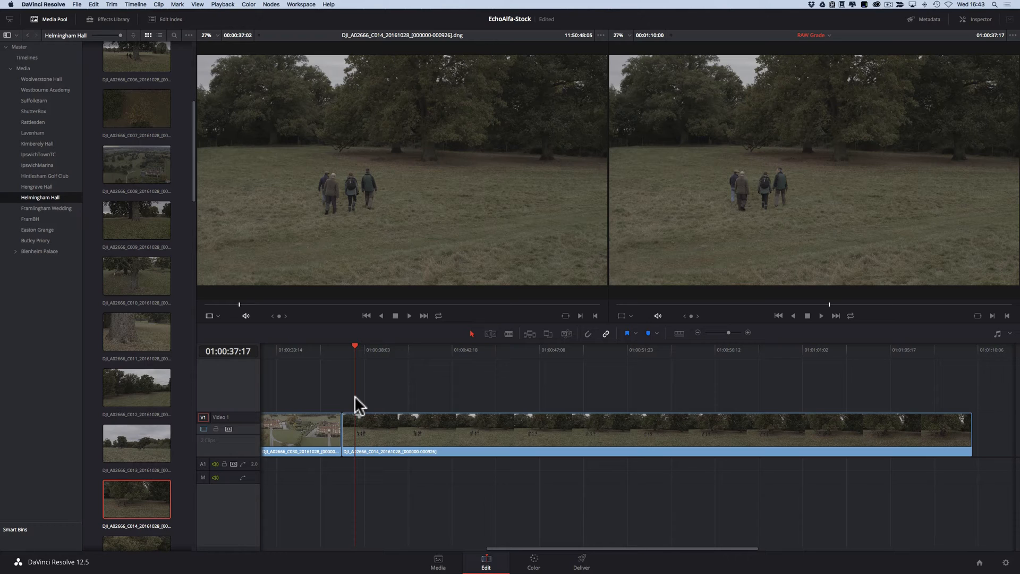
{"action": "mouse_move", "coordinate": [374, 411]}
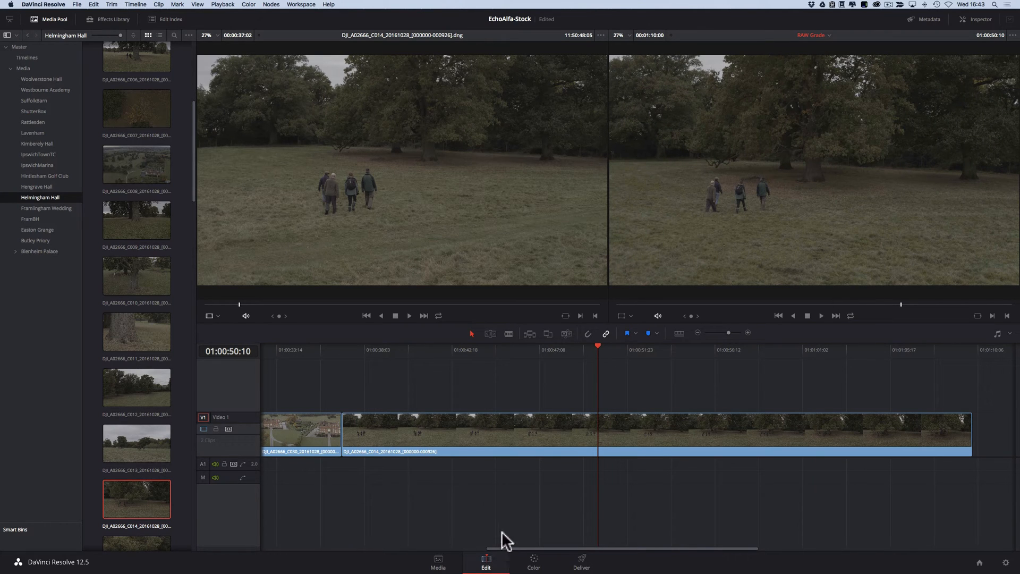
{"action": "left_click", "coordinate": [536, 569]}
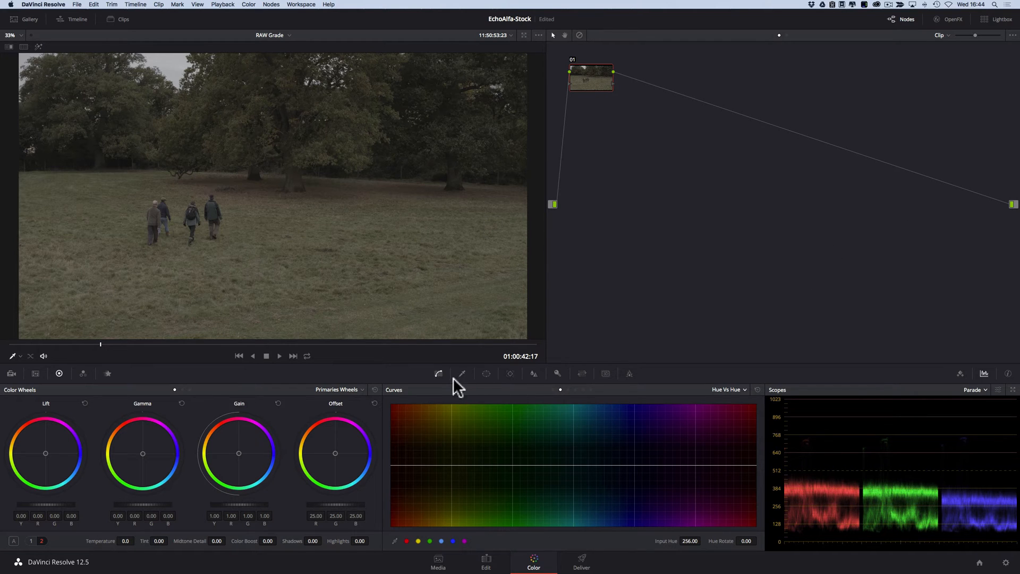
{"action": "mouse_move", "coordinate": [202, 396]}
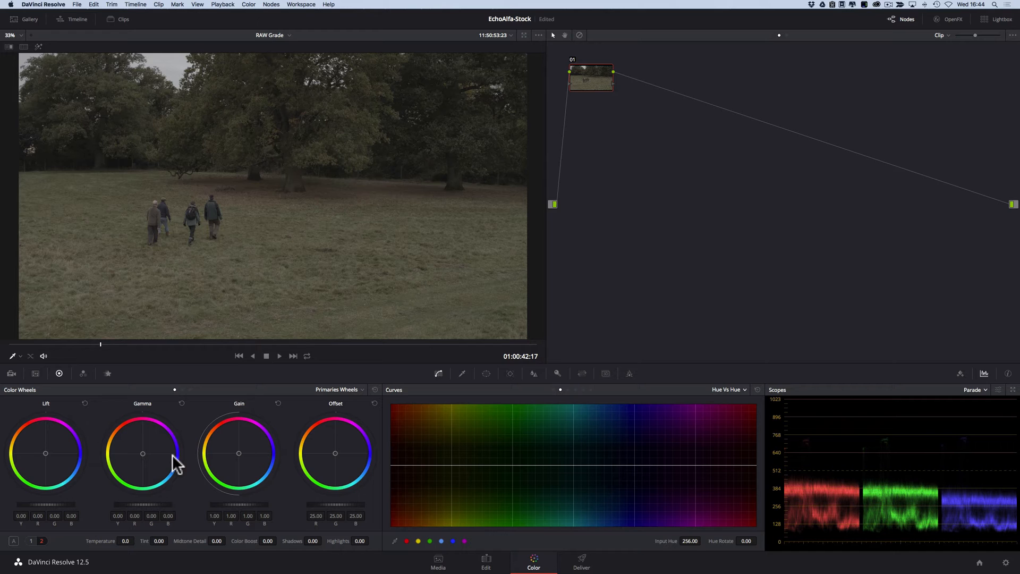
{"action": "mouse_move", "coordinate": [740, 209]}
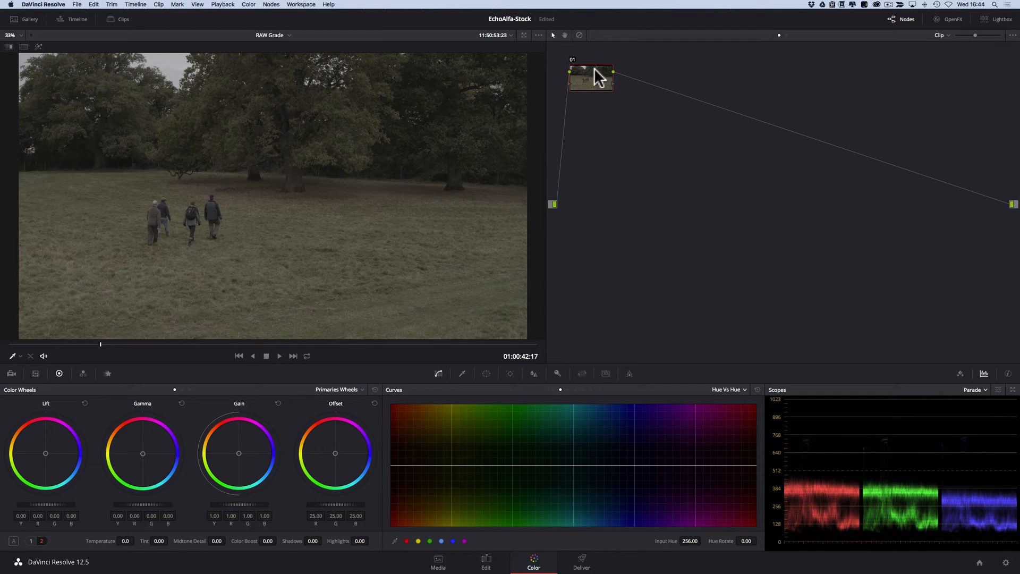
{"action": "mouse_move", "coordinate": [644, 105]}
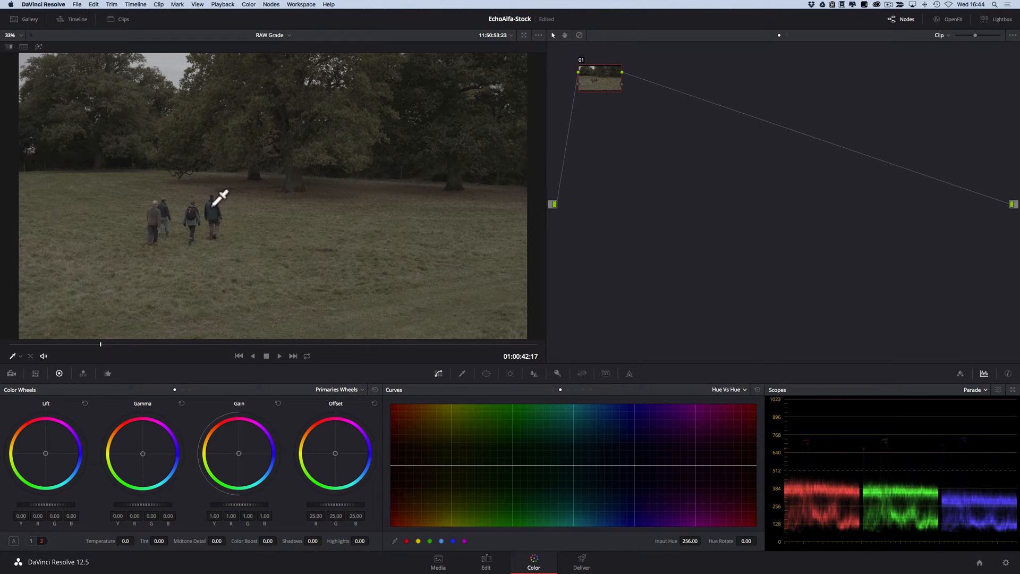
{"action": "mouse_move", "coordinate": [269, 221]}
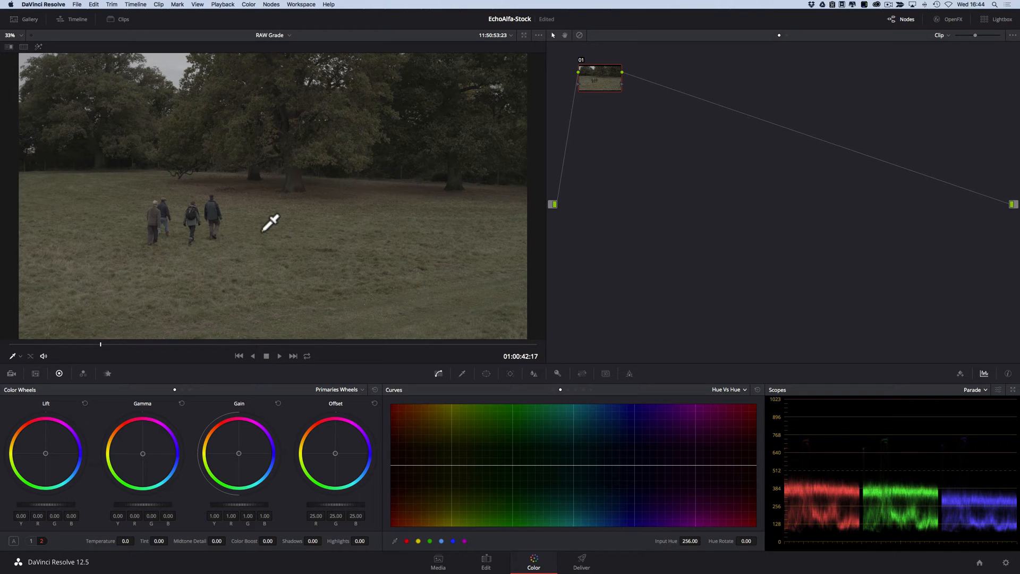
{"action": "mouse_move", "coordinate": [572, 88]}
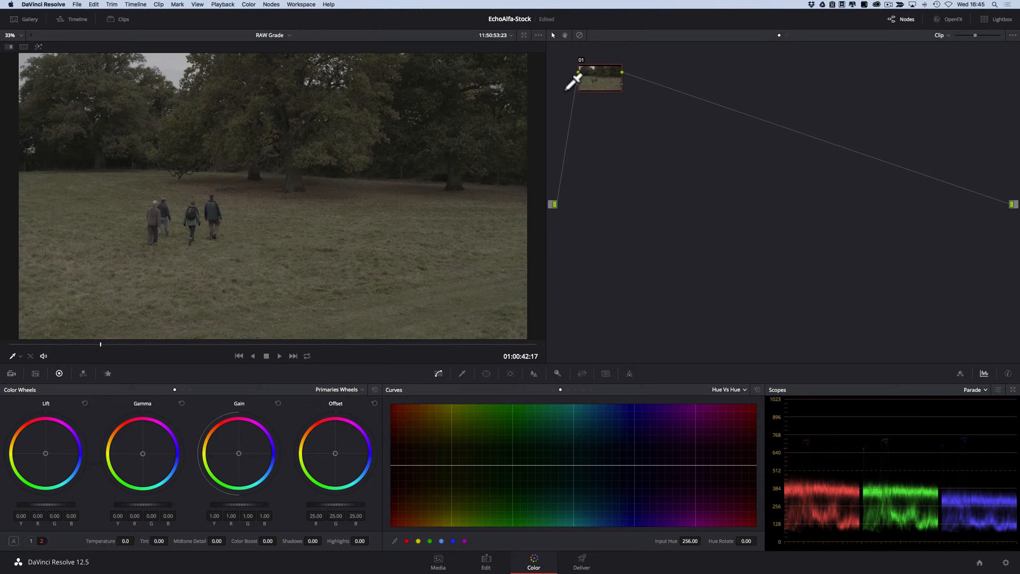
Step: Relabel grading node 01 as 'Exposure' using Change Label
{"action": "right_click", "coordinate": [597, 80]}
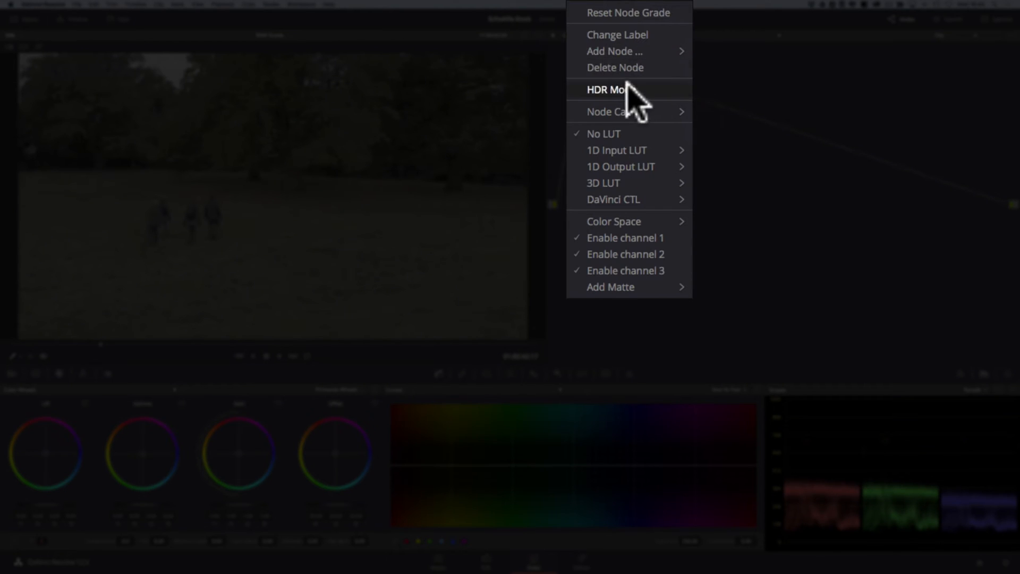
{"action": "left_click", "coordinate": [613, 51]}
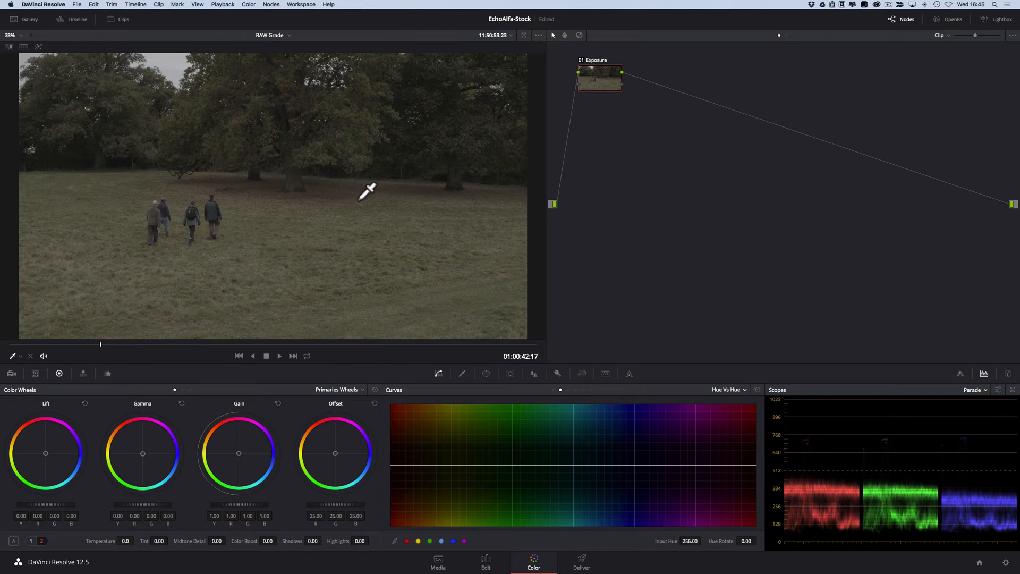
{"action": "mouse_move", "coordinate": [401, 399]}
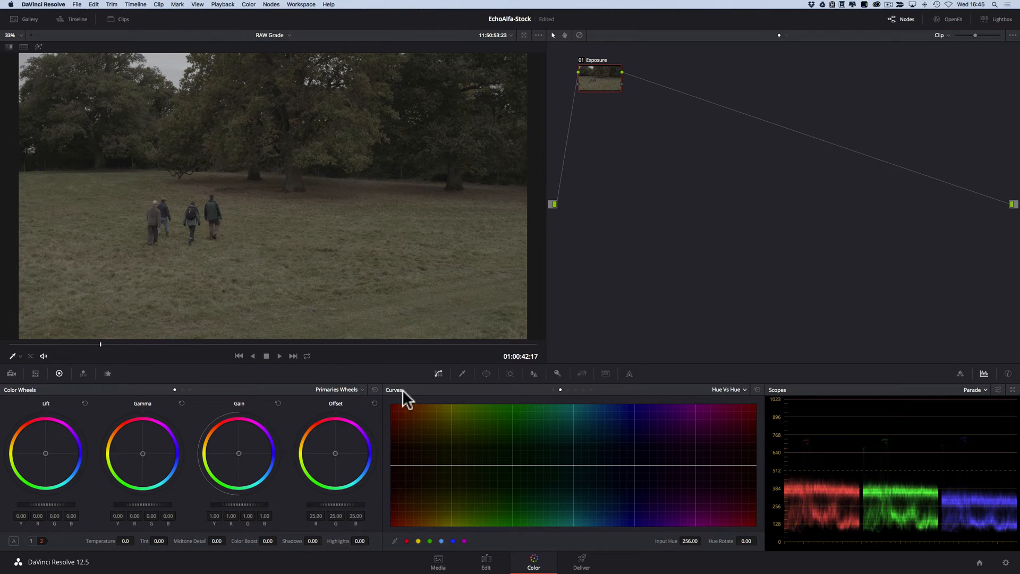
{"action": "mouse_move", "coordinate": [203, 424]}
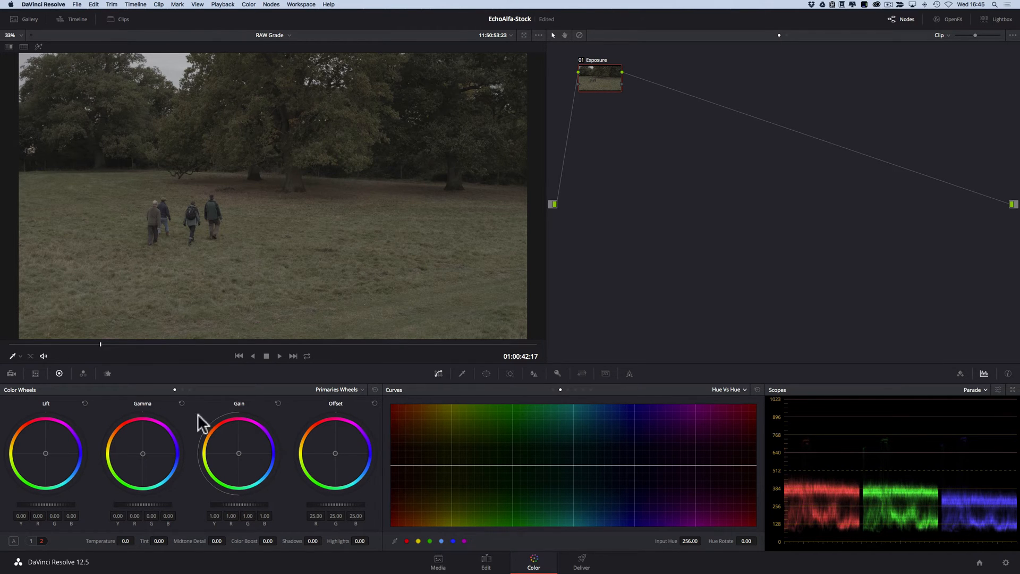
Step: Switch the Curves panel from Hue Vs Hue to the Custom luminance curve
{"action": "left_click", "coordinate": [729, 390]}
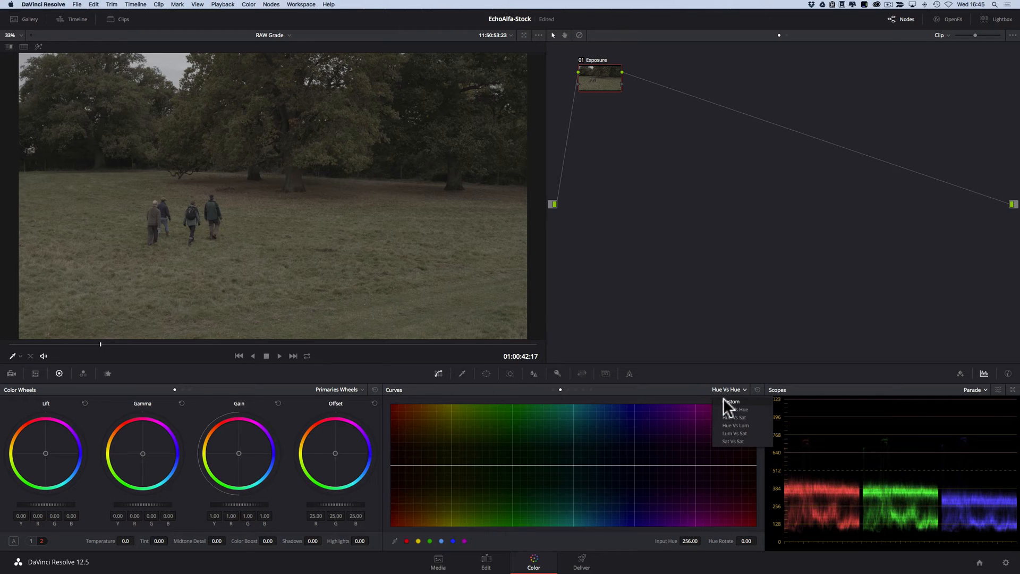
{"action": "left_click", "coordinate": [731, 402]}
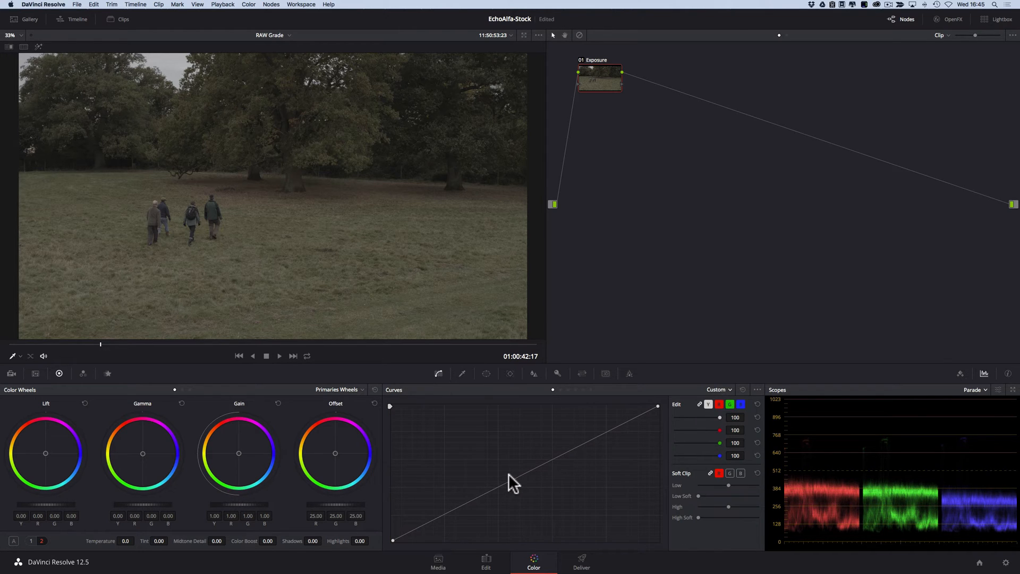
{"action": "mouse_move", "coordinate": [210, 457]}
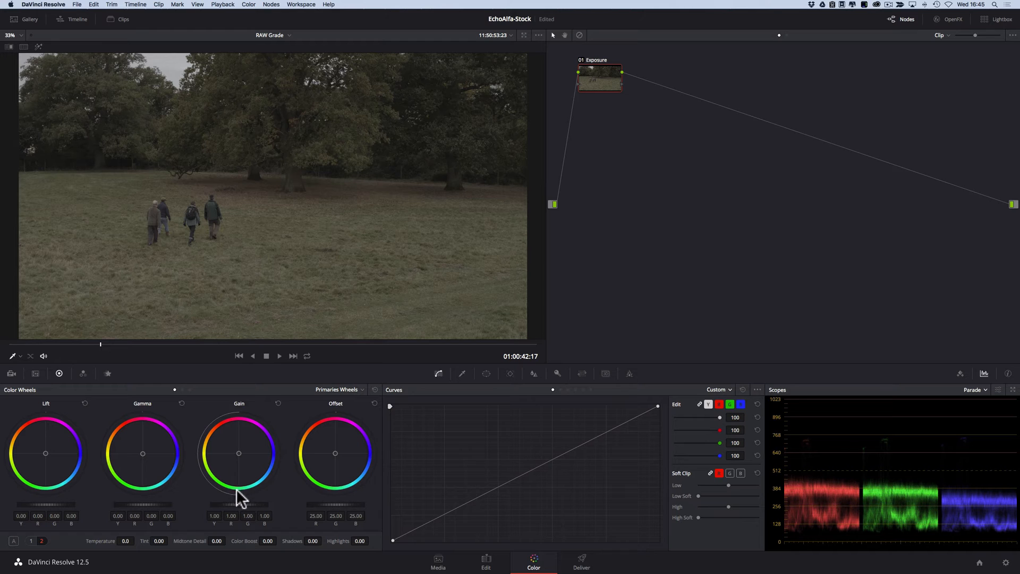
{"action": "mouse_move", "coordinate": [239, 497]}
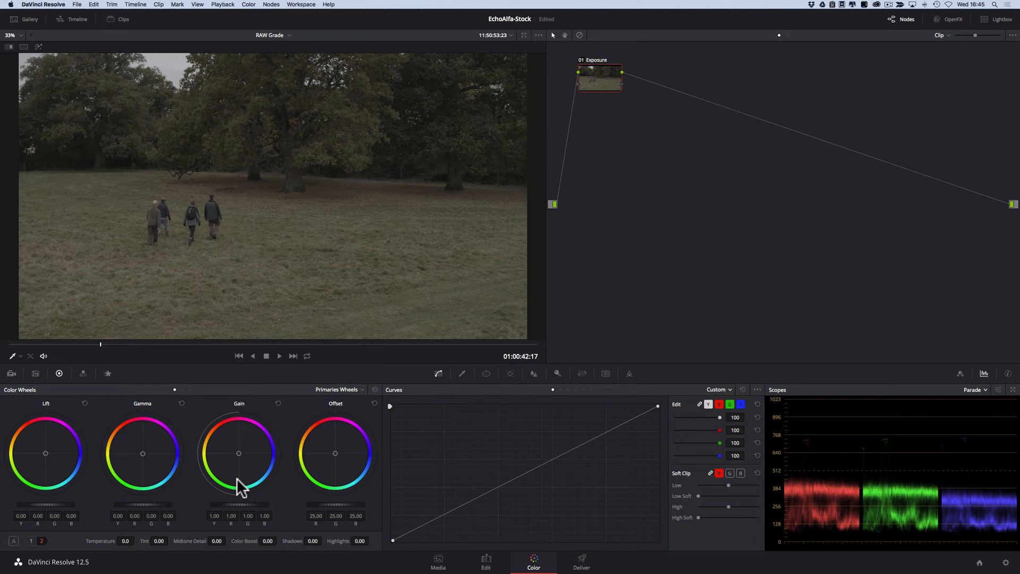
{"action": "mouse_move", "coordinate": [518, 481]}
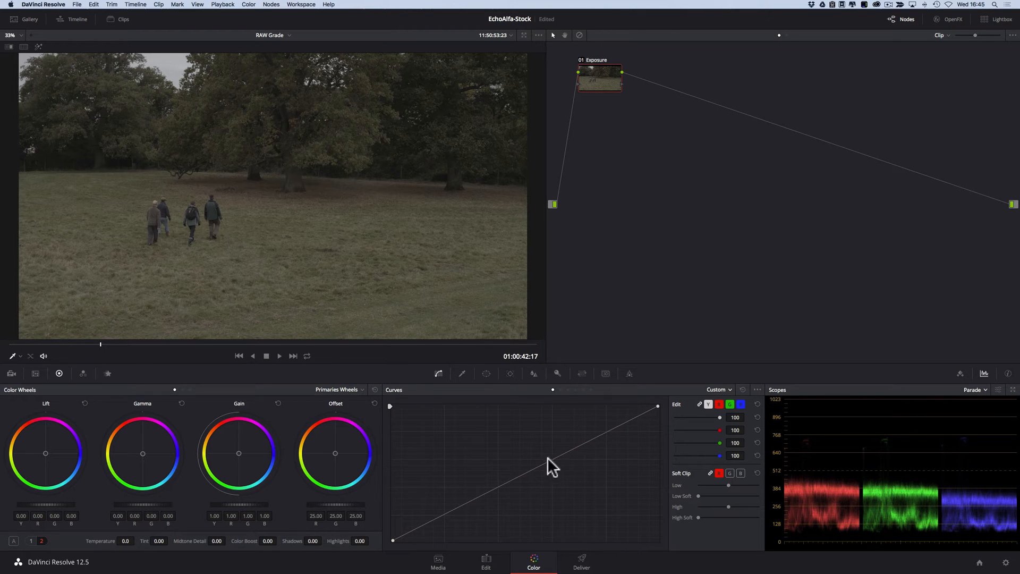
{"action": "mouse_move", "coordinate": [540, 488]}
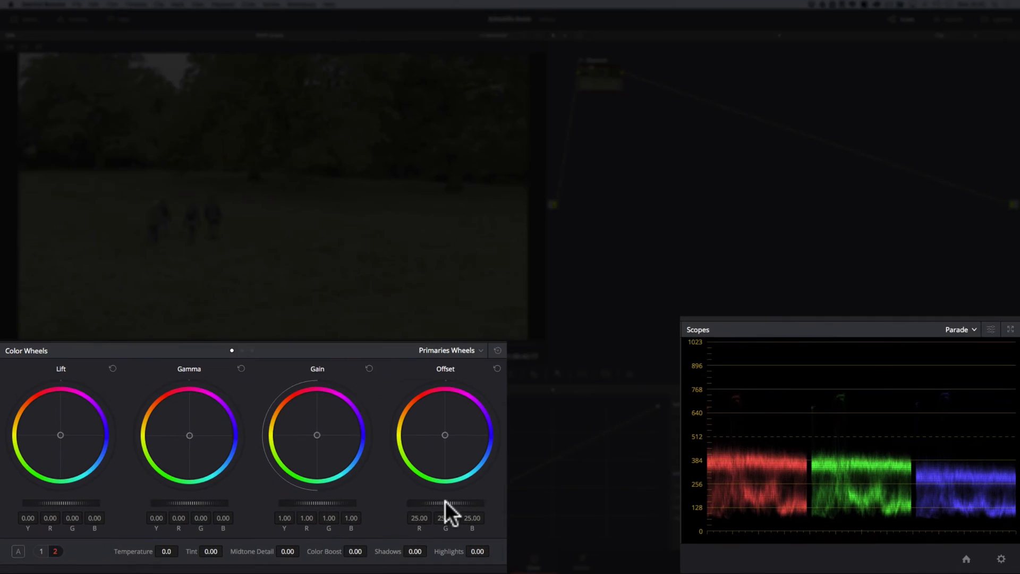
Step: Raise the Exposure node's Offset to about 34.75, brightening the walkers clip
{"action": "left_click_drag", "start_coordinate": [449, 503], "coordinate": [423, 503]}
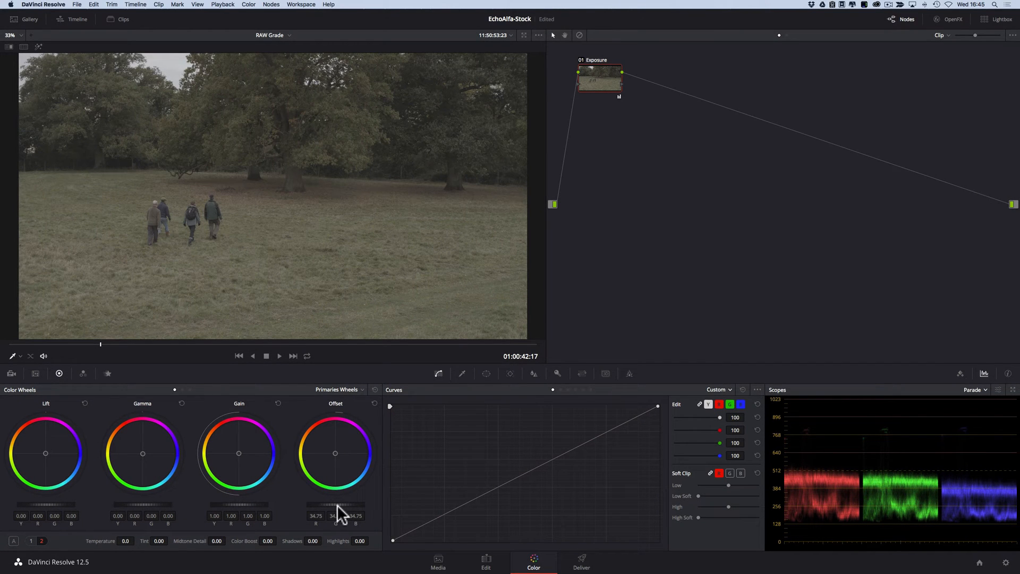
{"action": "mouse_move", "coordinate": [784, 481]}
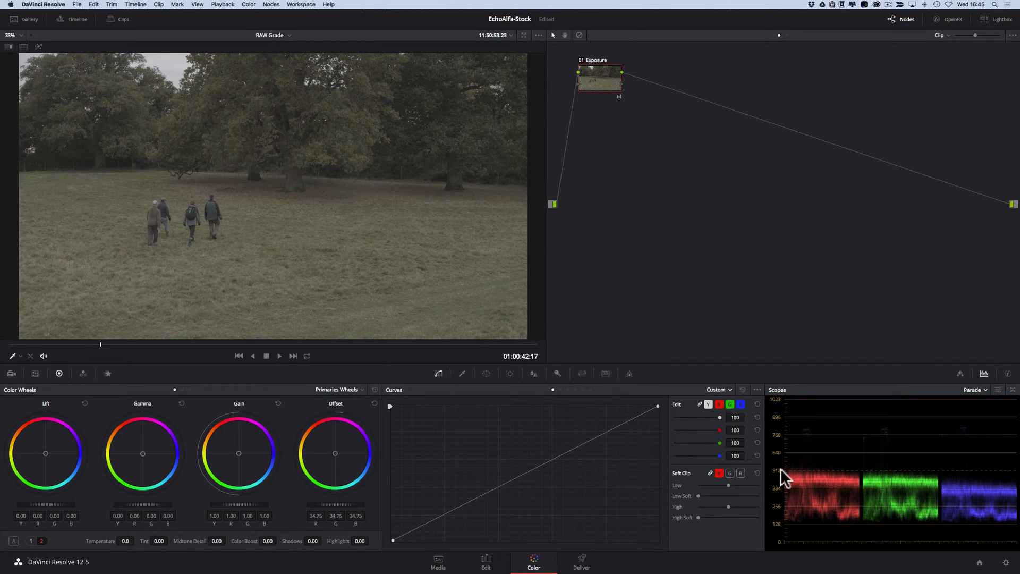
{"action": "mouse_move", "coordinate": [897, 452]}
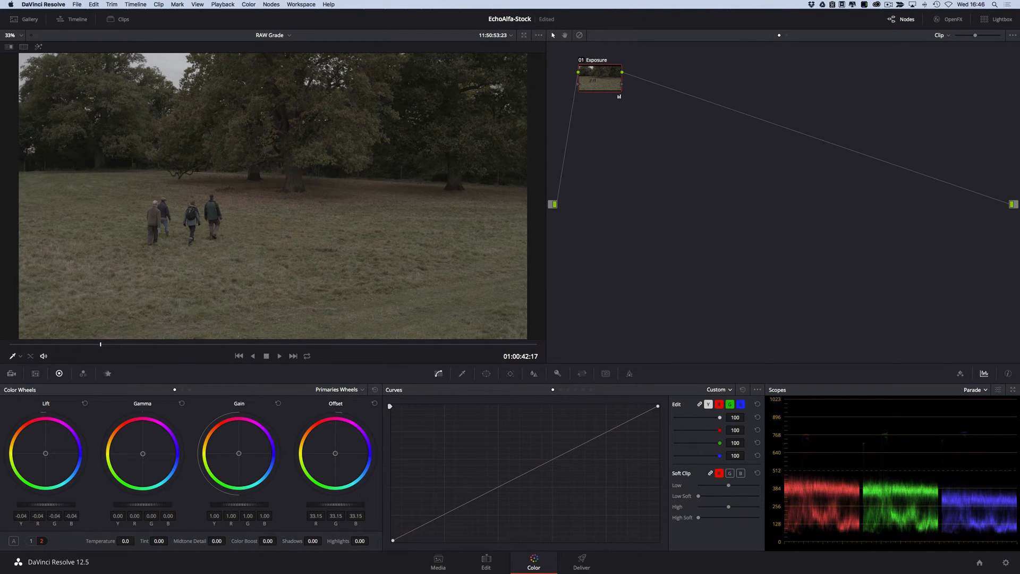
{"action": "mouse_move", "coordinate": [775, 535]}
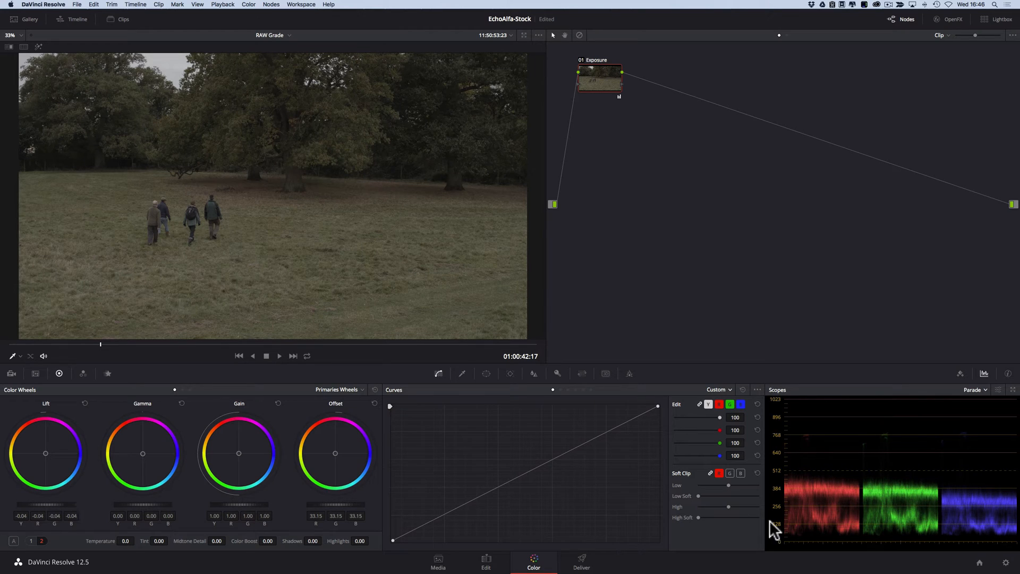
{"action": "mouse_move", "coordinate": [246, 490]}
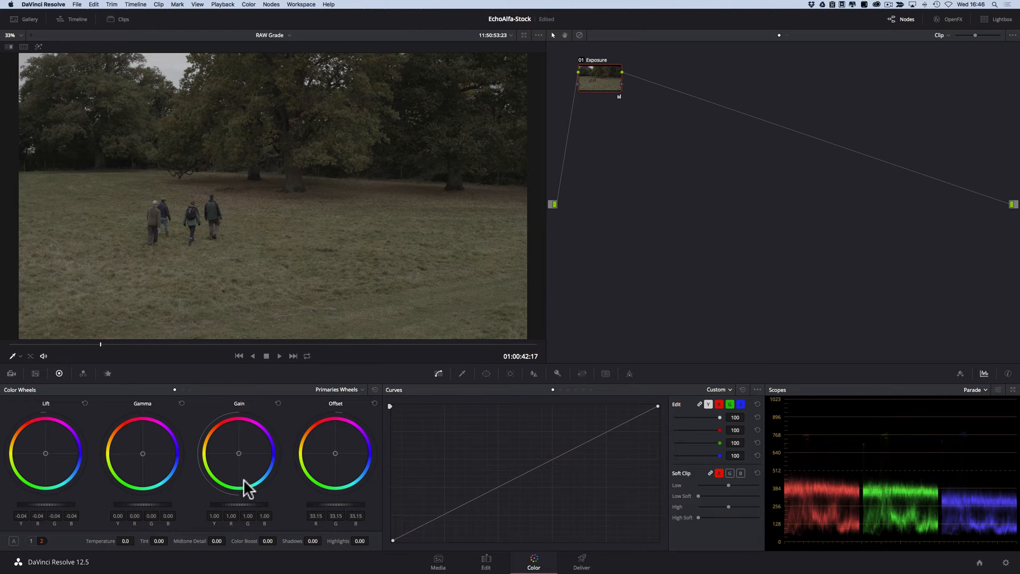
{"action": "mouse_move", "coordinate": [862, 458]}
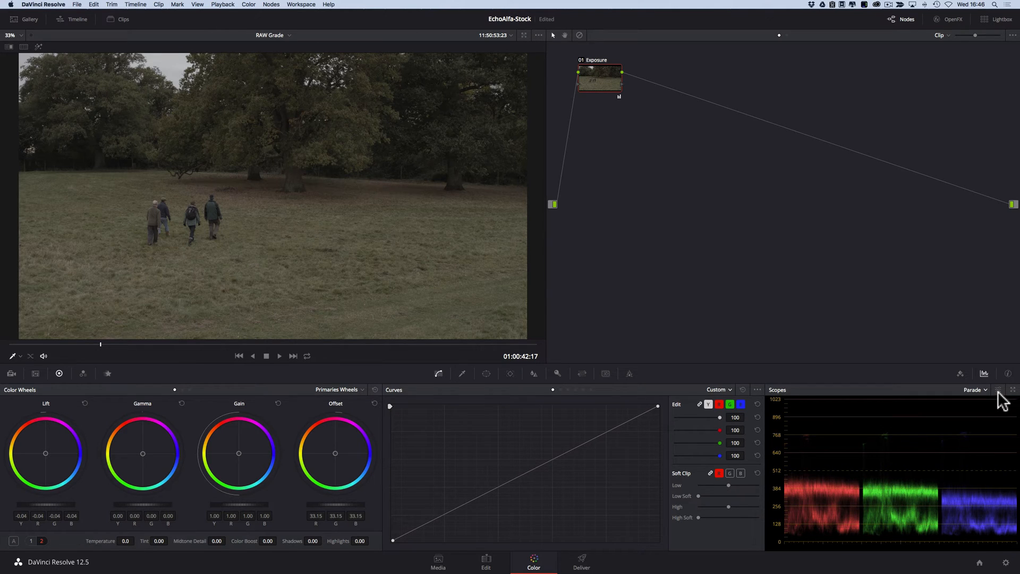
Step: Raise the Exposure node's gain to 1.29 and settle lift back at -0.04
{"action": "left_click", "coordinate": [999, 390]}
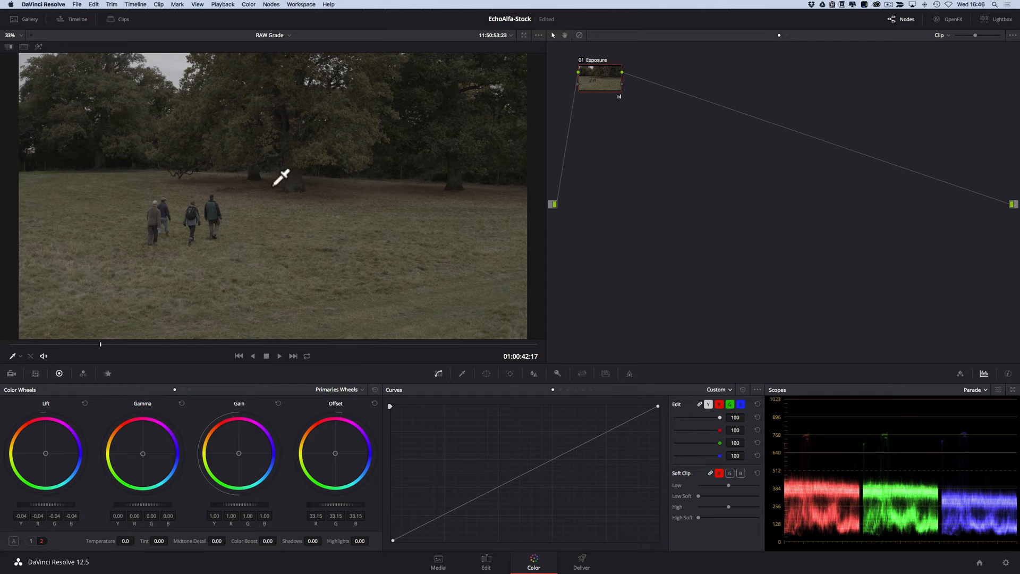
{"action": "mouse_move", "coordinate": [179, 66]}
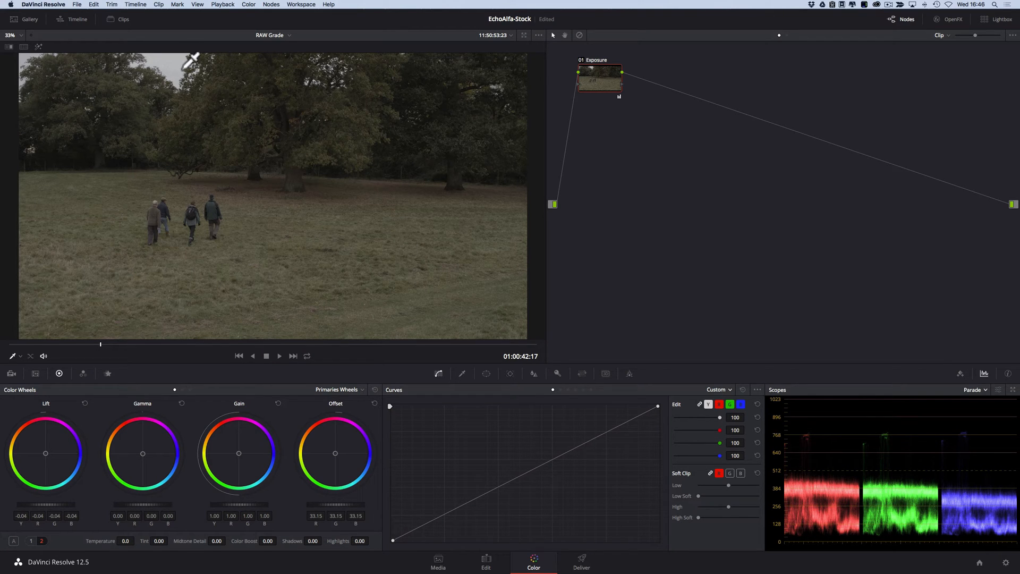
{"action": "mouse_move", "coordinate": [184, 64]}
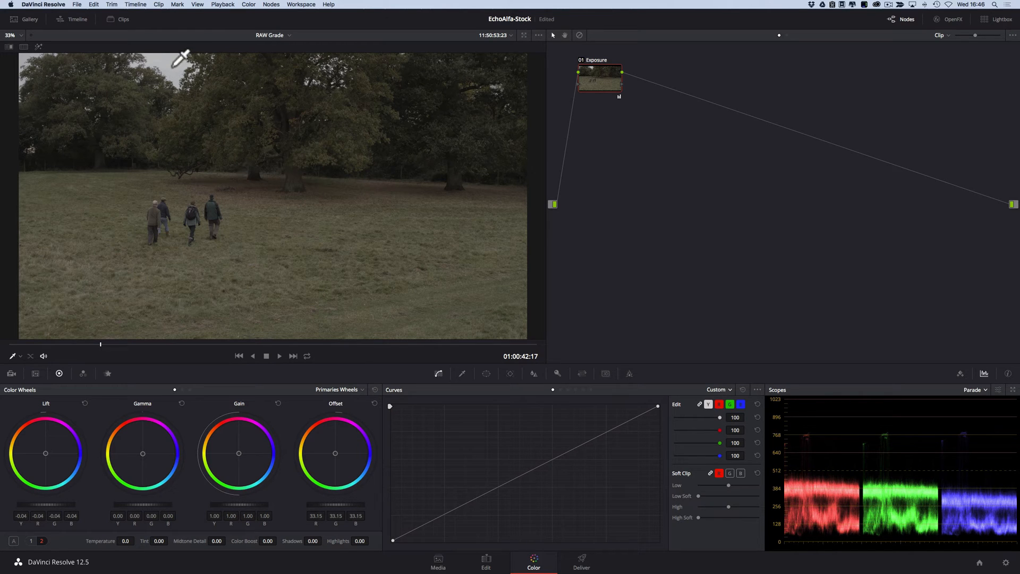
{"action": "mouse_move", "coordinate": [228, 527]}
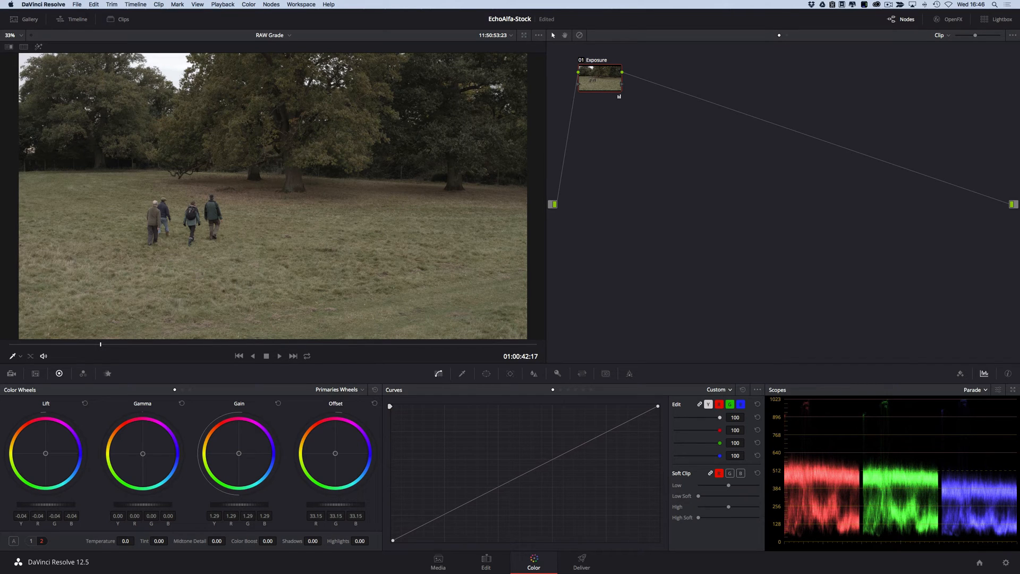
{"action": "mouse_move", "coordinate": [248, 521]}
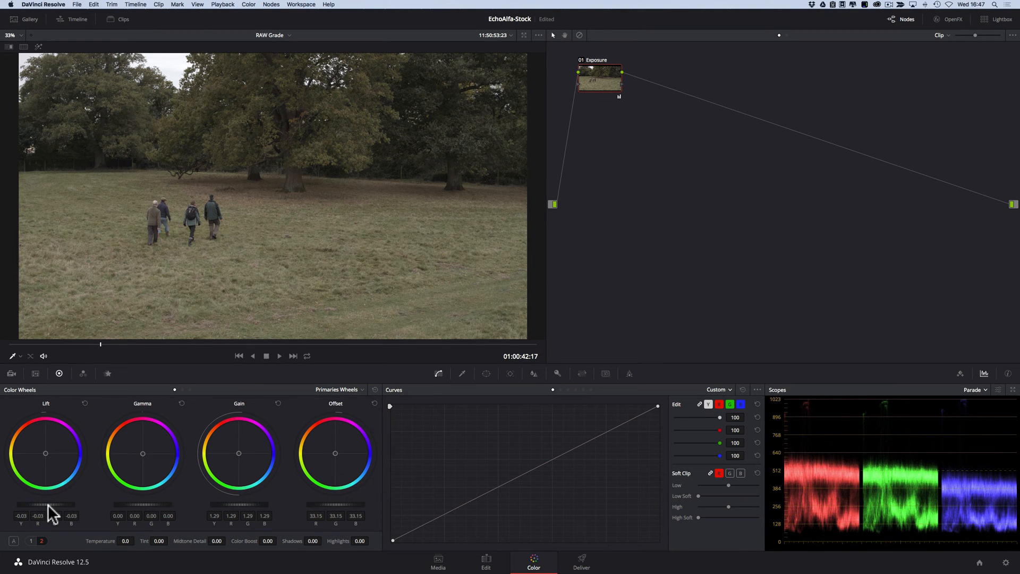
{"action": "left_click_drag", "start_coordinate": [46, 504], "coordinate": [46, 509]}
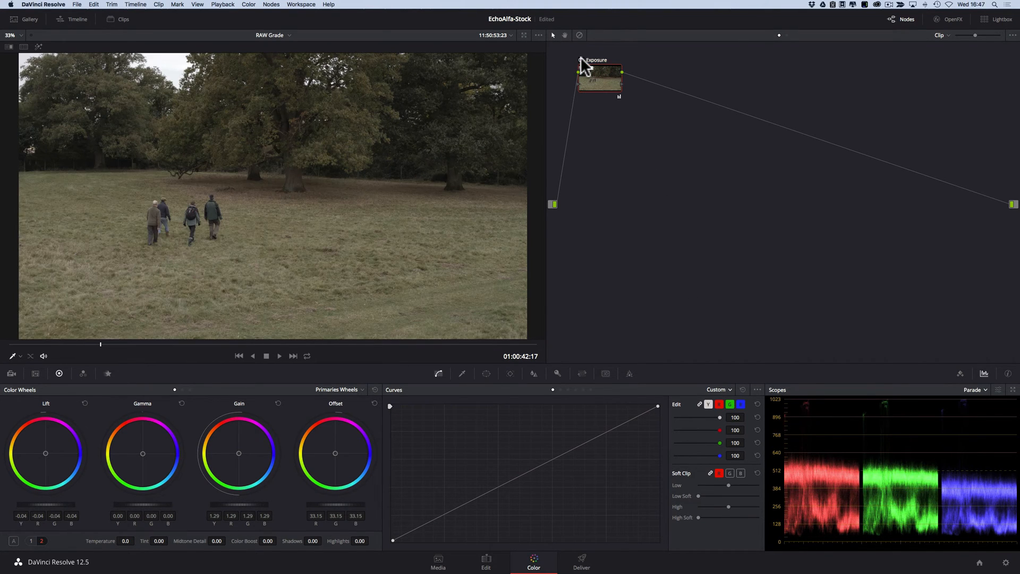
Step: Boost saturation to 93.80 and nudge the Exposure node's gamma up to 0.02
{"action": "left_click", "coordinate": [580, 59]}
{"action": "type", "text": "Saturation"}
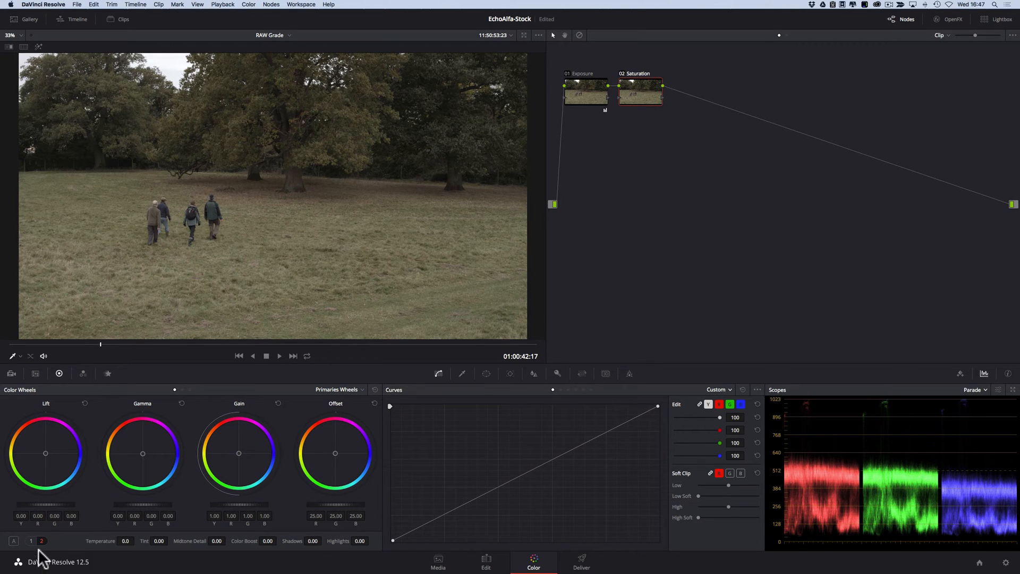
{"action": "left_click", "coordinate": [33, 540]}
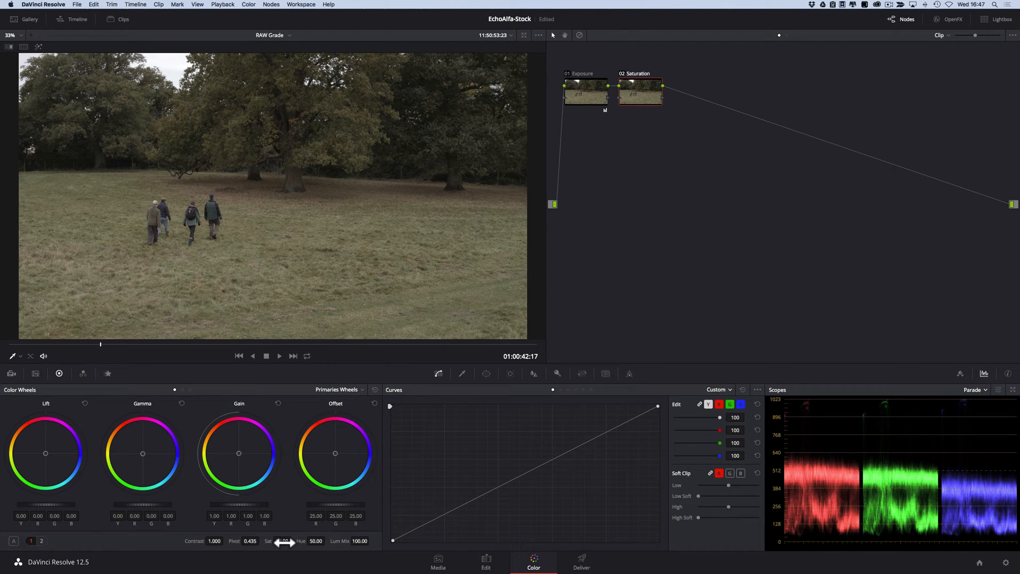
{"action": "left_click_drag", "start_coordinate": [283, 542], "coordinate": [276, 542]}
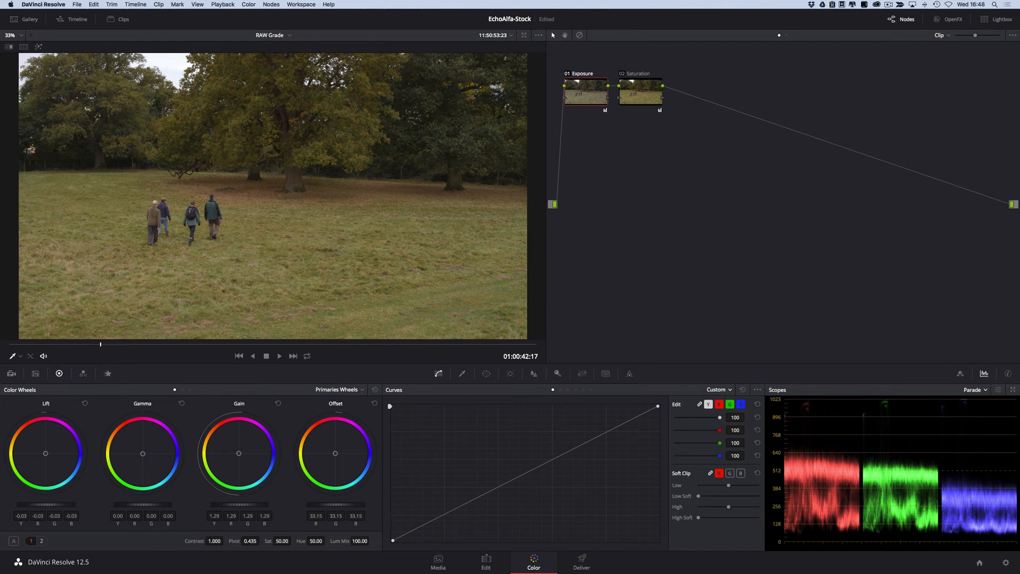
{"action": "left_click_drag", "start_coordinate": [46, 504], "coordinate": [59, 507]}
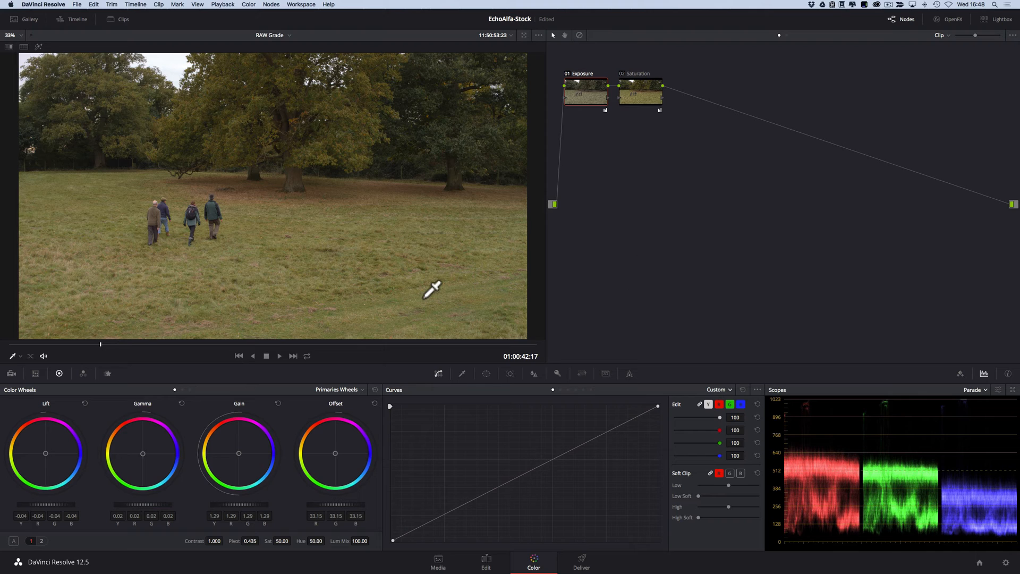
{"action": "mouse_move", "coordinate": [557, 154]}
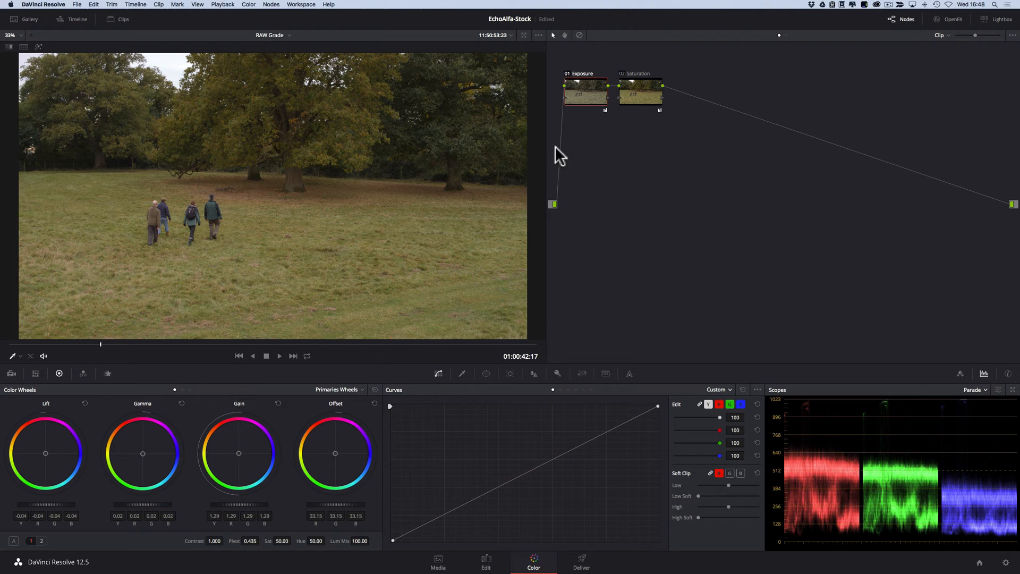
{"action": "left_click", "coordinate": [639, 96]}
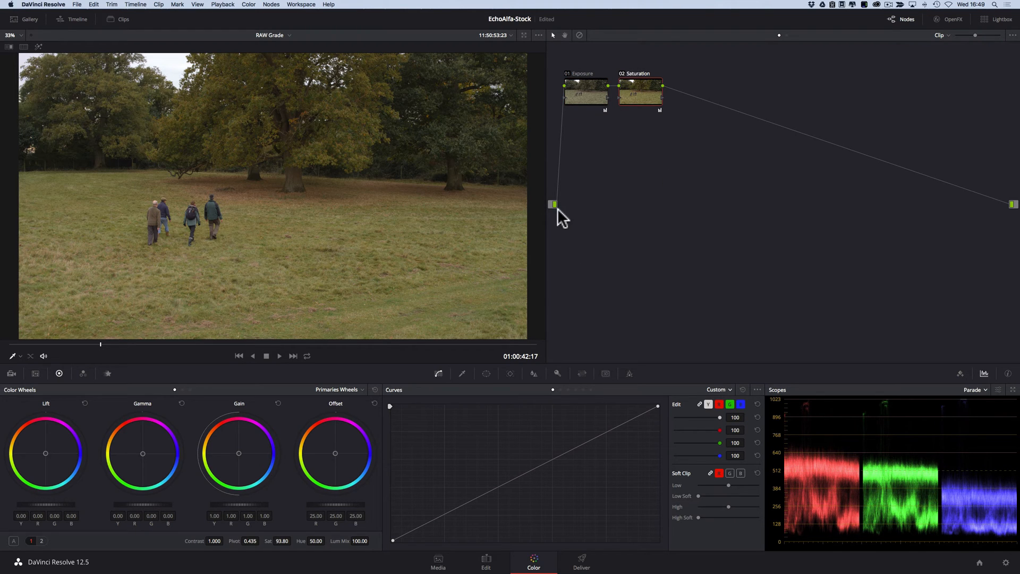
{"action": "mouse_move", "coordinate": [640, 110]}
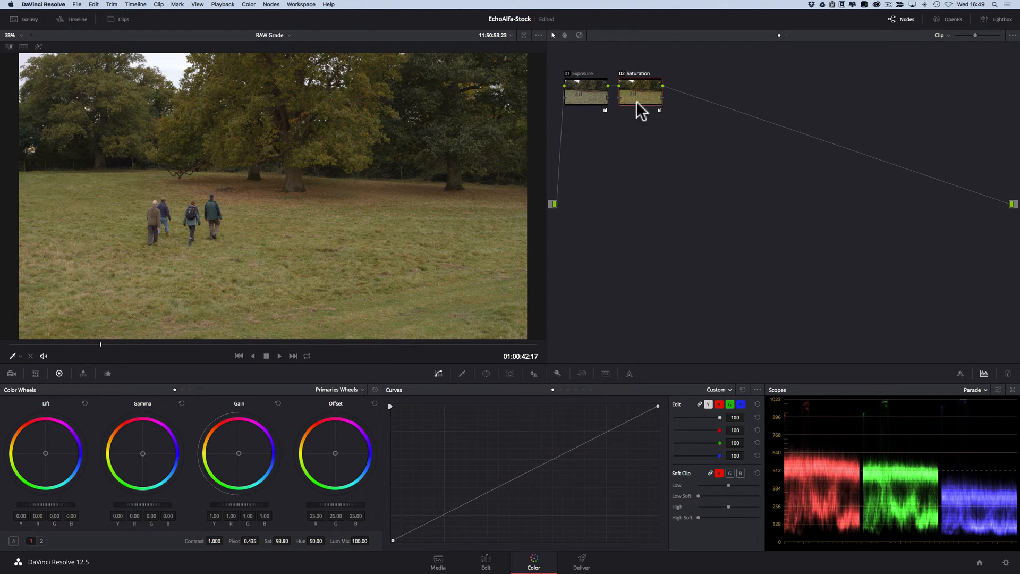
Step: Add a serial node after Saturation, label it Shadows, and raise shadows to 21.00
{"action": "right_click", "coordinate": [641, 101]}
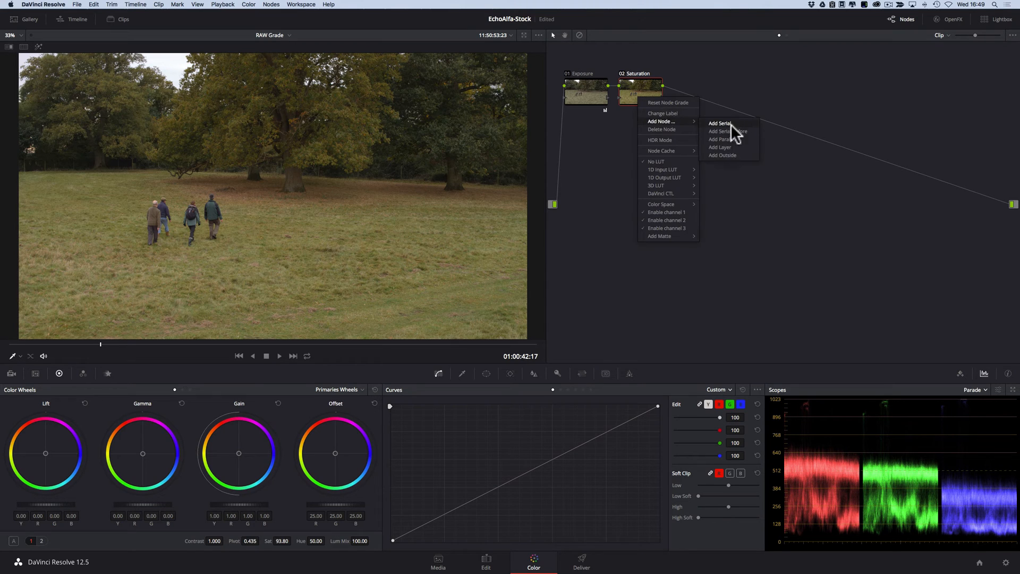
{"action": "left_click", "coordinate": [719, 124]}
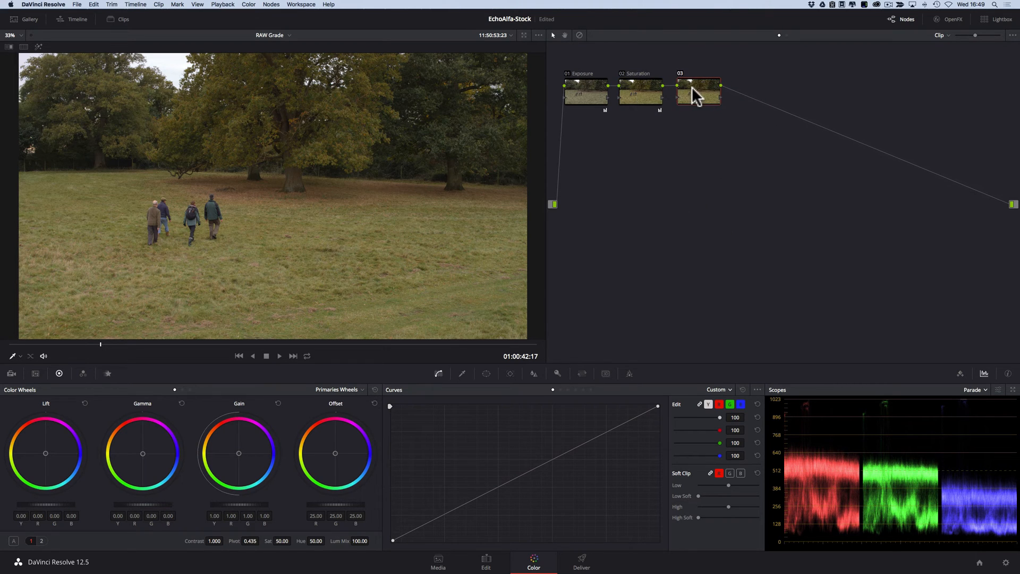
{"action": "right_click", "coordinate": [695, 95]}
{"action": "type", "text": "Shadows"}
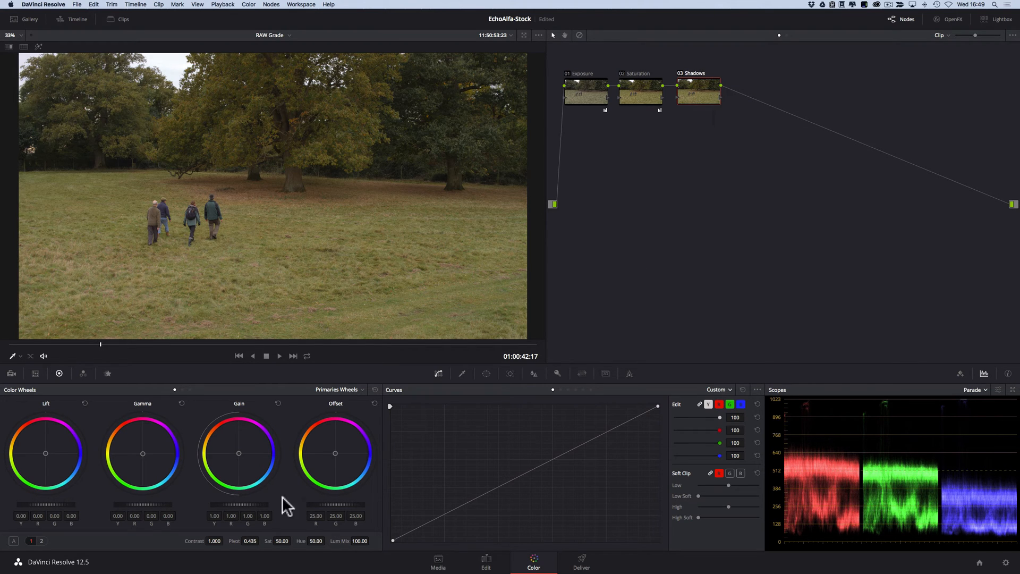
{"action": "left_click", "coordinate": [41, 541]}
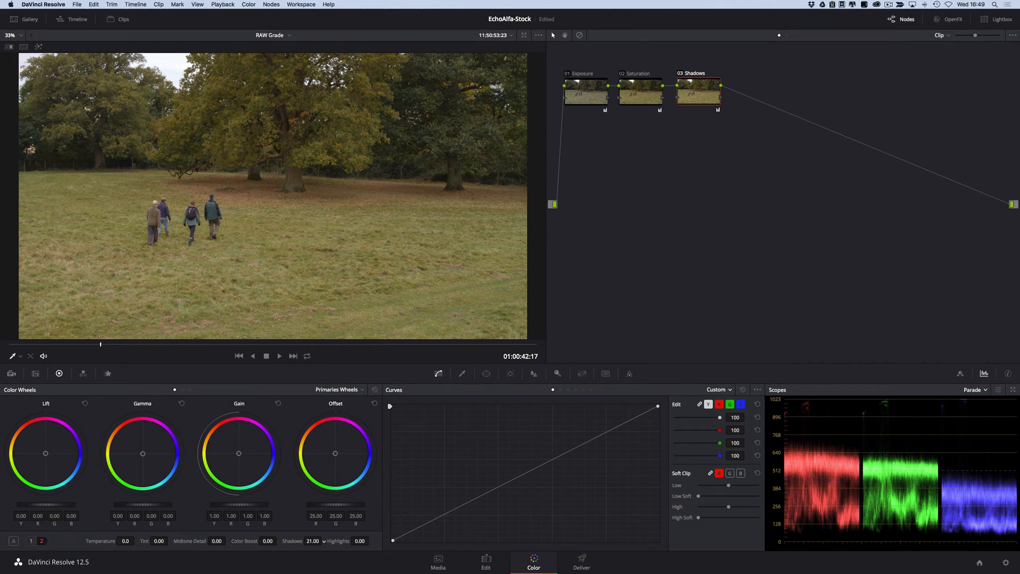
Step: Add a Highlights node after Shadows and pull its highlights down to -6.50
{"action": "right_click", "coordinate": [699, 94]}
{"action": "type", "text": "Highlights"}
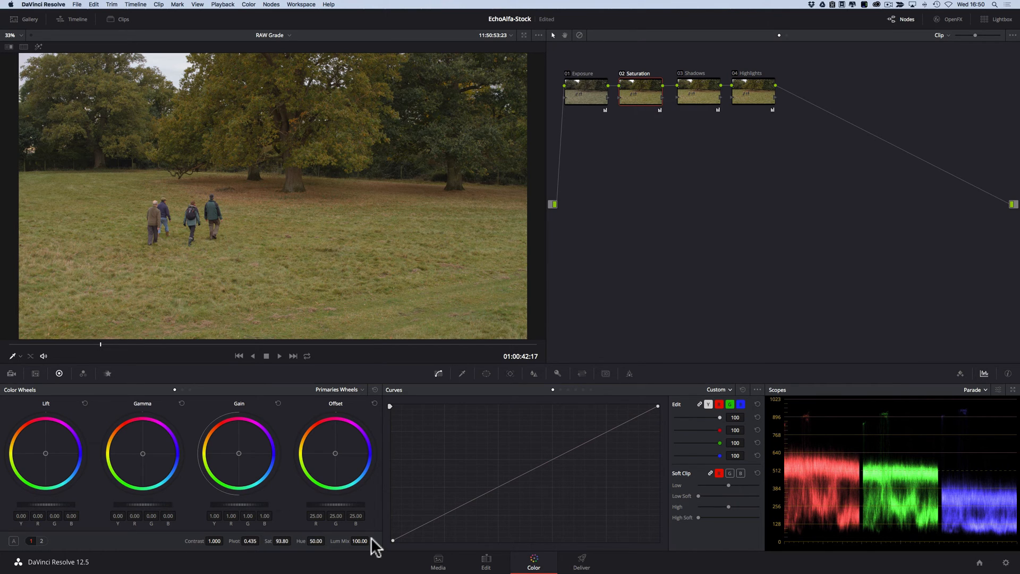
{"action": "mouse_move", "coordinate": [614, 250]}
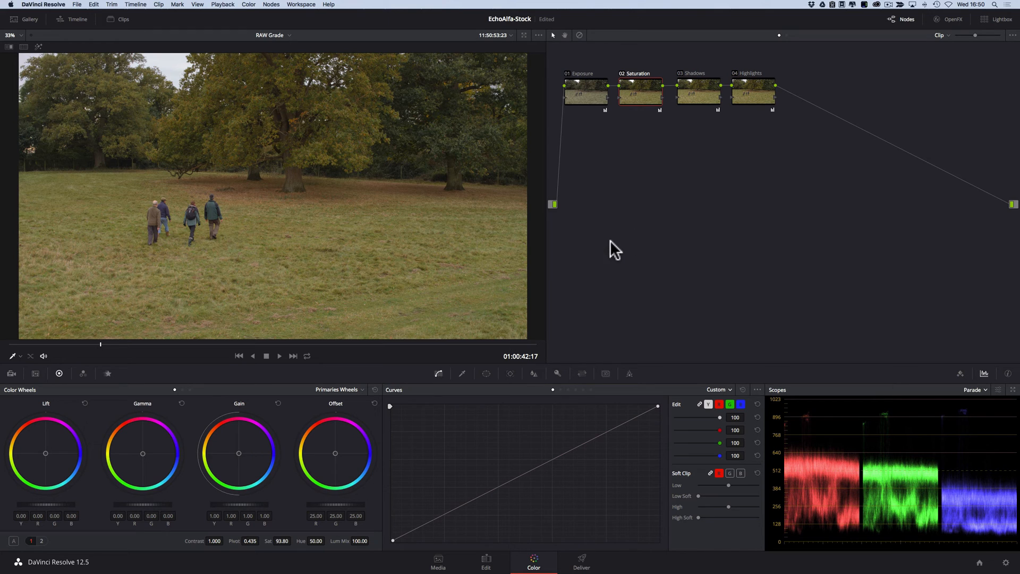
{"action": "mouse_move", "coordinate": [764, 100]}
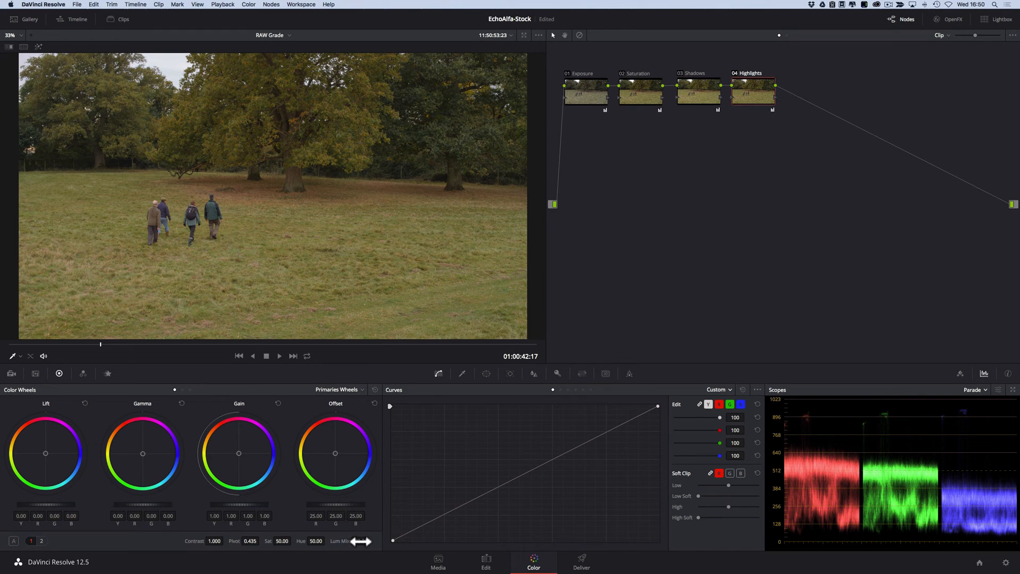
{"action": "left_click", "coordinate": [33, 557]}
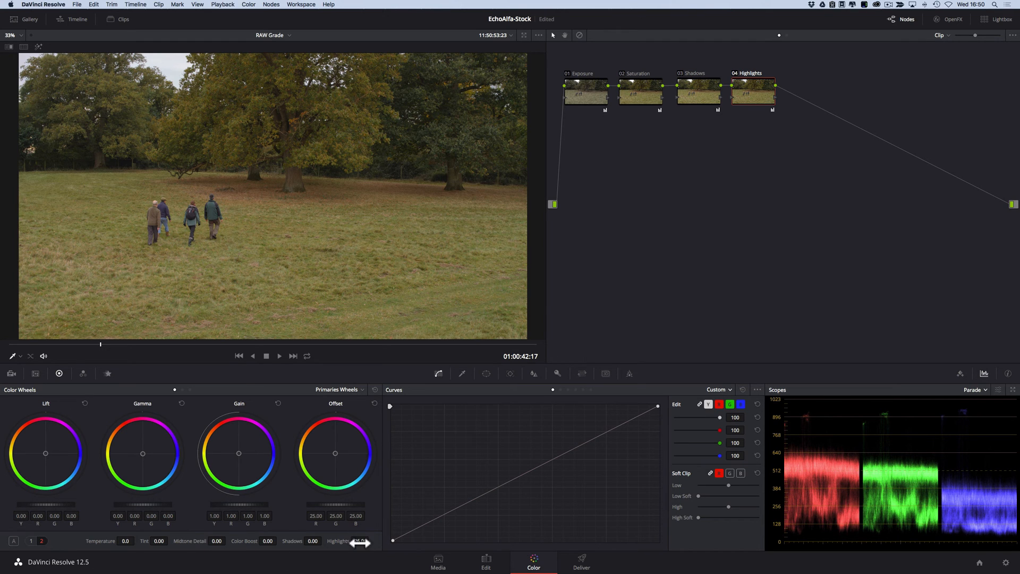
{"action": "left_click_drag", "start_coordinate": [356, 541], "coordinate": [357, 541]}
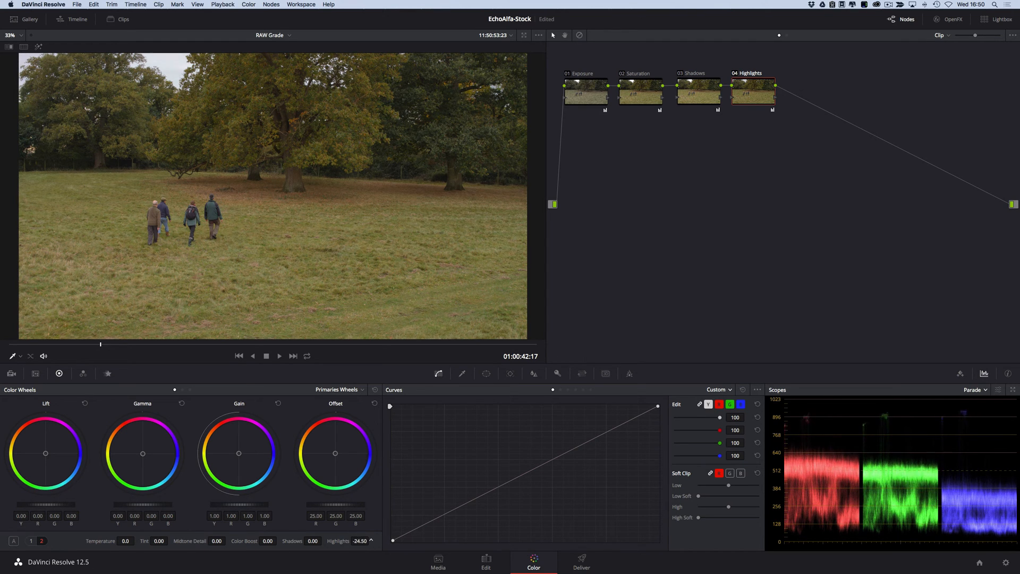
{"action": "left_click_drag", "start_coordinate": [359, 542], "coordinate": [359, 531]}
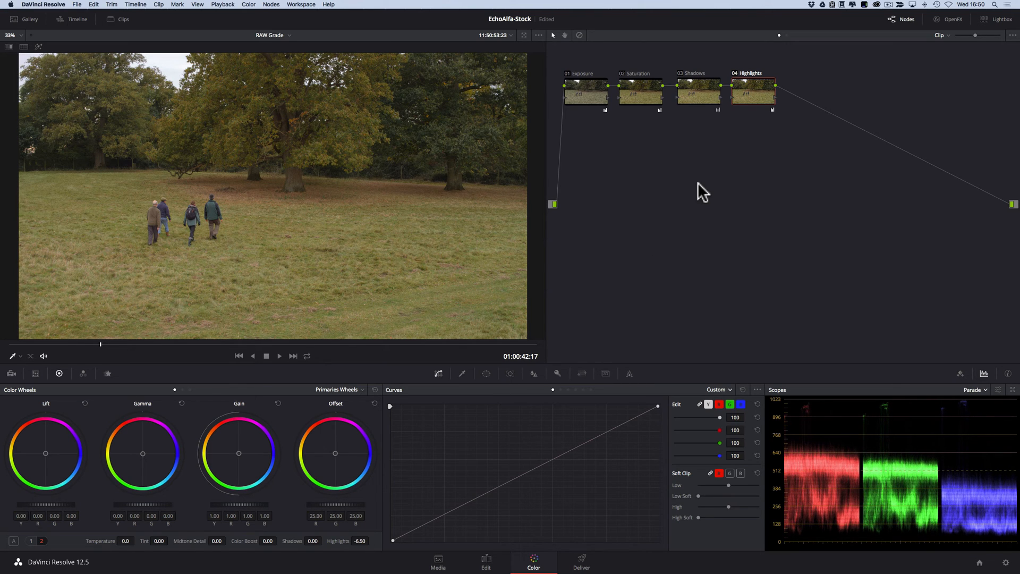
{"action": "mouse_move", "coordinate": [703, 203]}
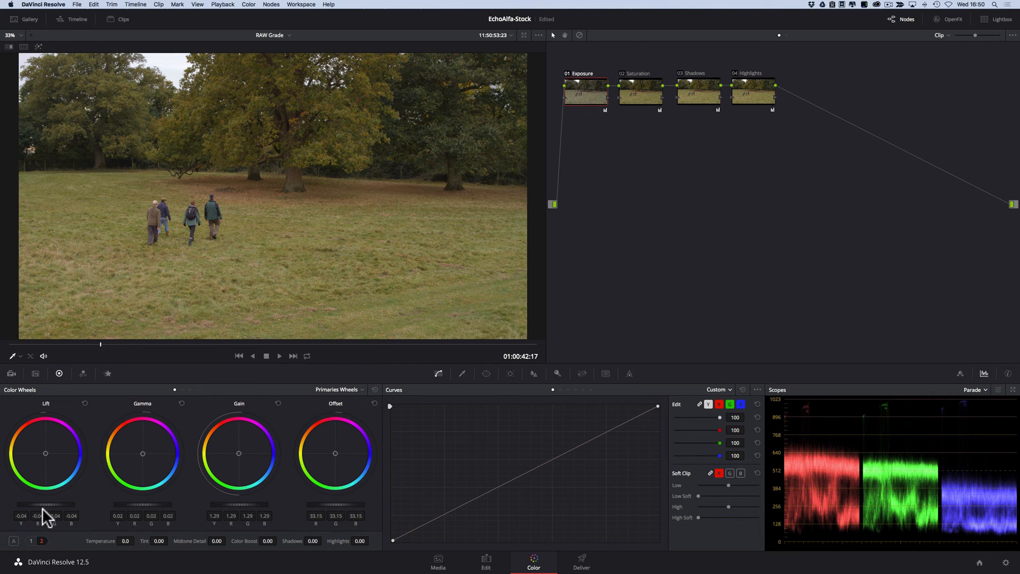
Step: Nudge the Exposure node's Lift master wheel down to -0.05
{"action": "left_click_drag", "start_coordinate": [46, 504], "coordinate": [42, 506]}
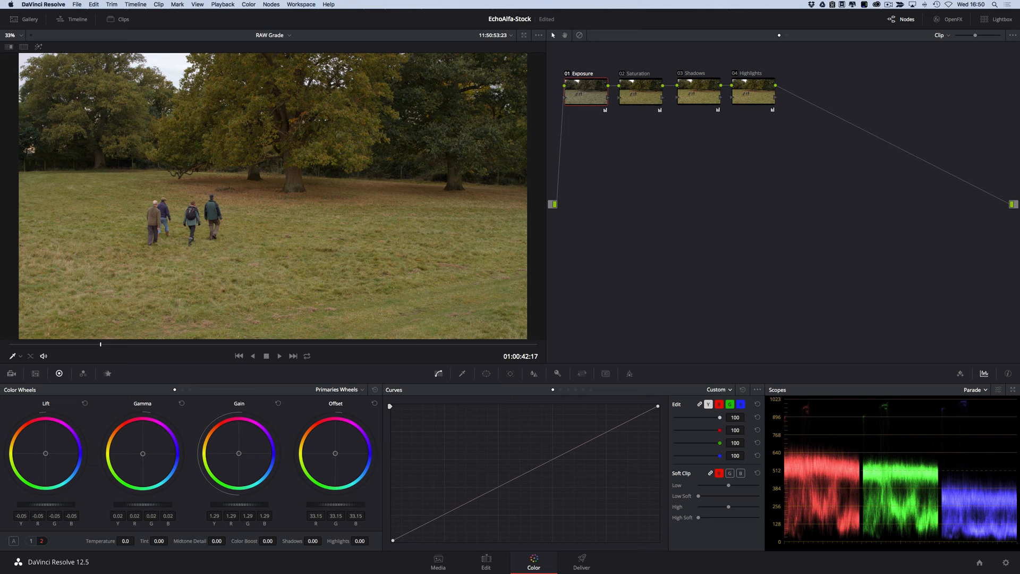
{"action": "mouse_move", "coordinate": [809, 193]}
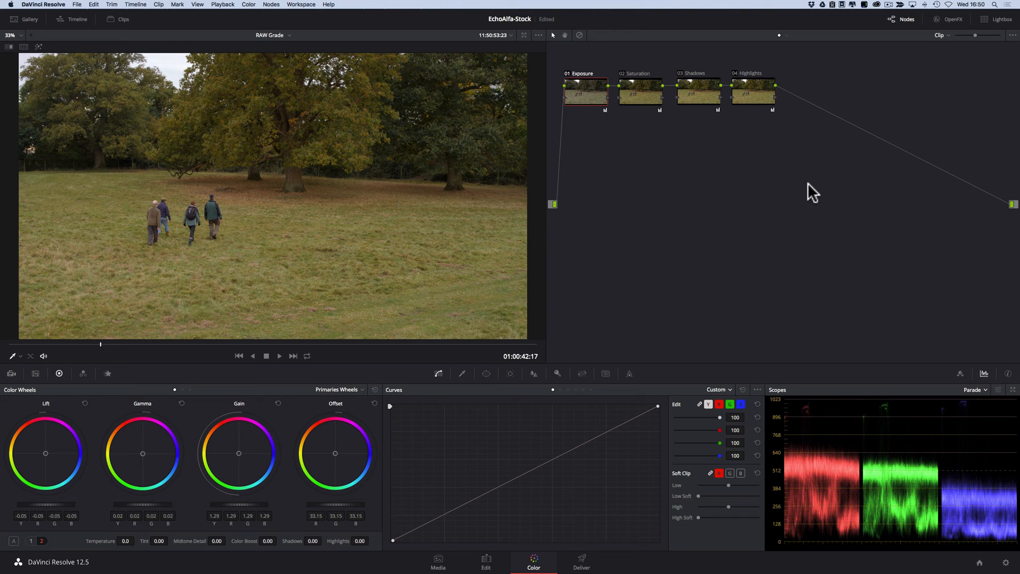
{"action": "mouse_move", "coordinate": [668, 150]}
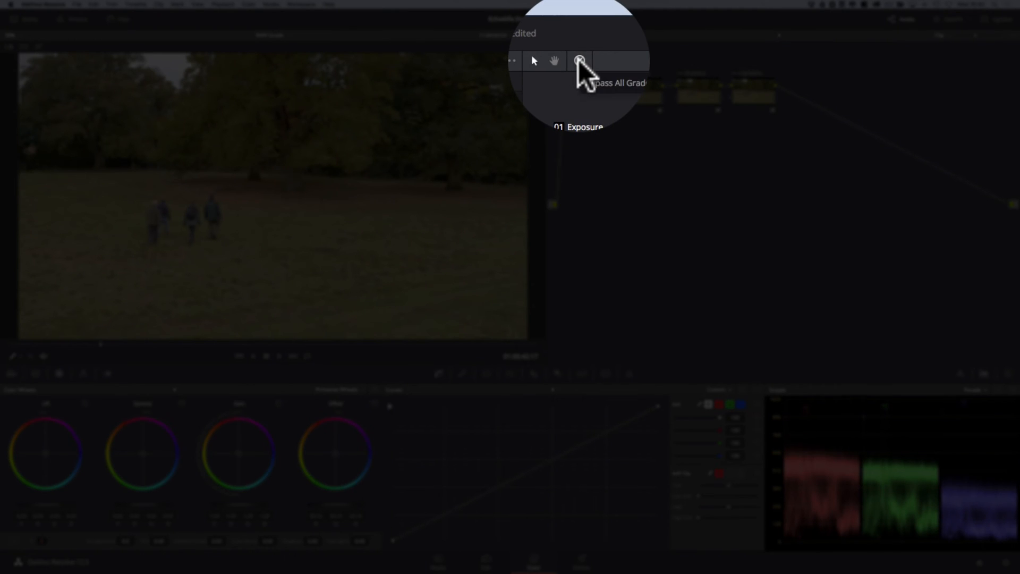
{"action": "left_click", "coordinate": [582, 61]}
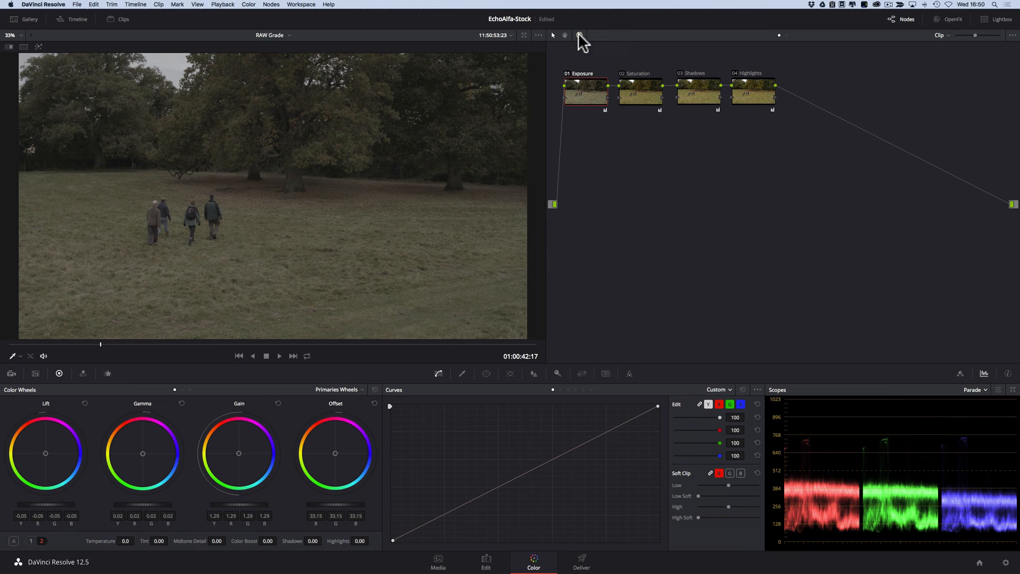
{"action": "left_click", "coordinate": [580, 35]}
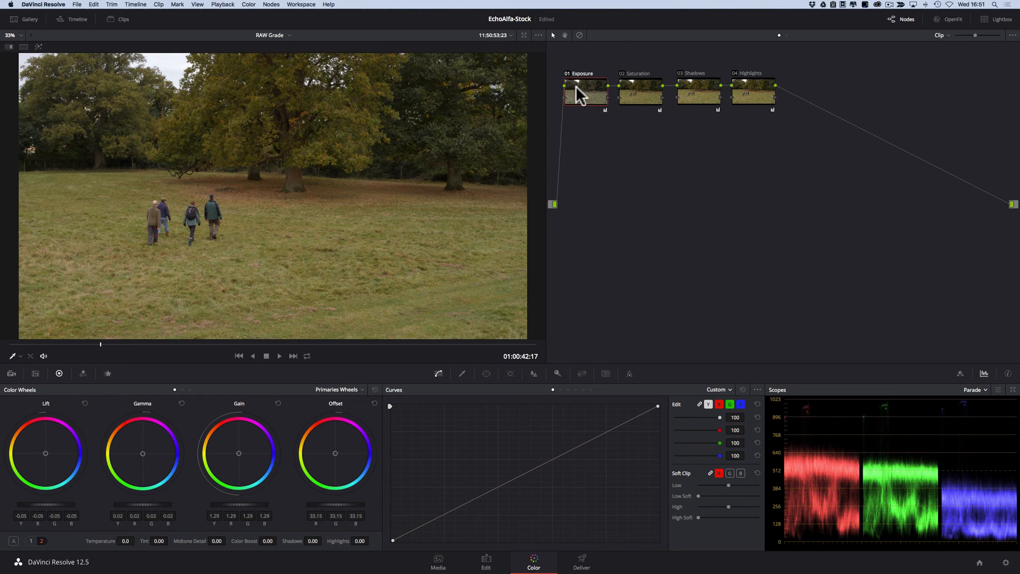
{"action": "mouse_move", "coordinate": [703, 93]}
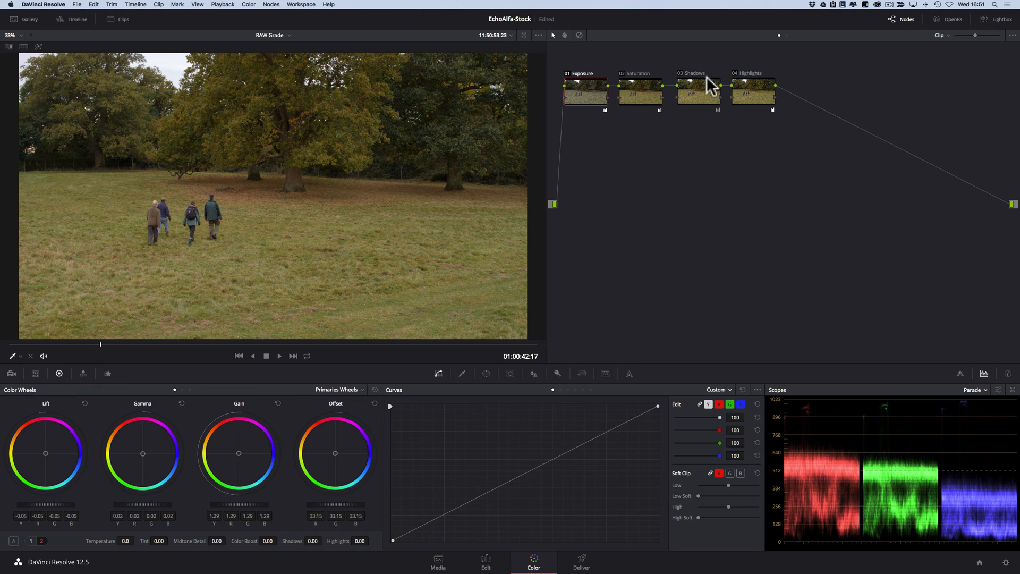
{"action": "mouse_move", "coordinate": [765, 100]}
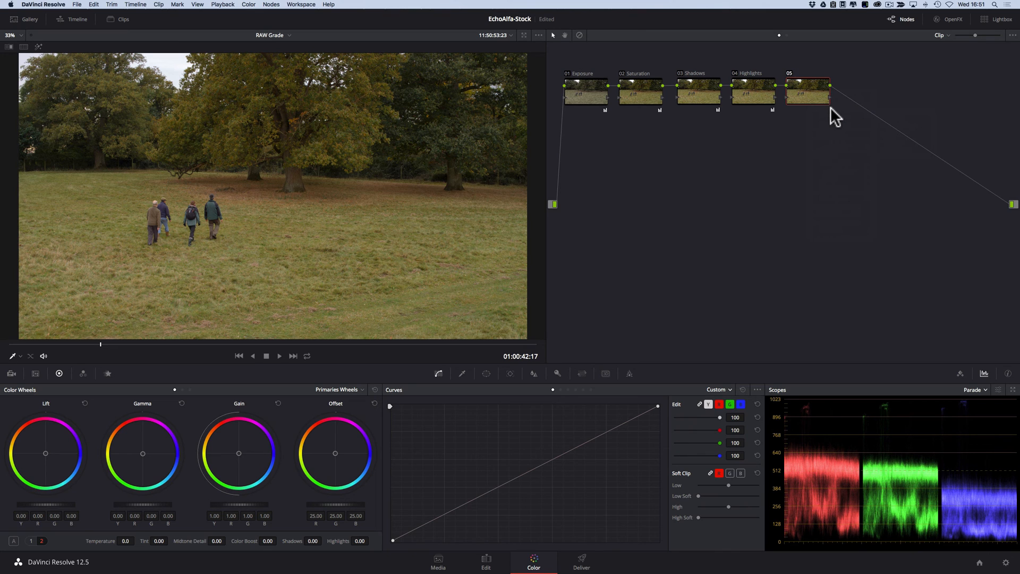
Step: Label the new node 'Sharpen', set Blur to Sharpen, and test Radius before returning it to 0.50
{"action": "type", "text": "Sharpen"}
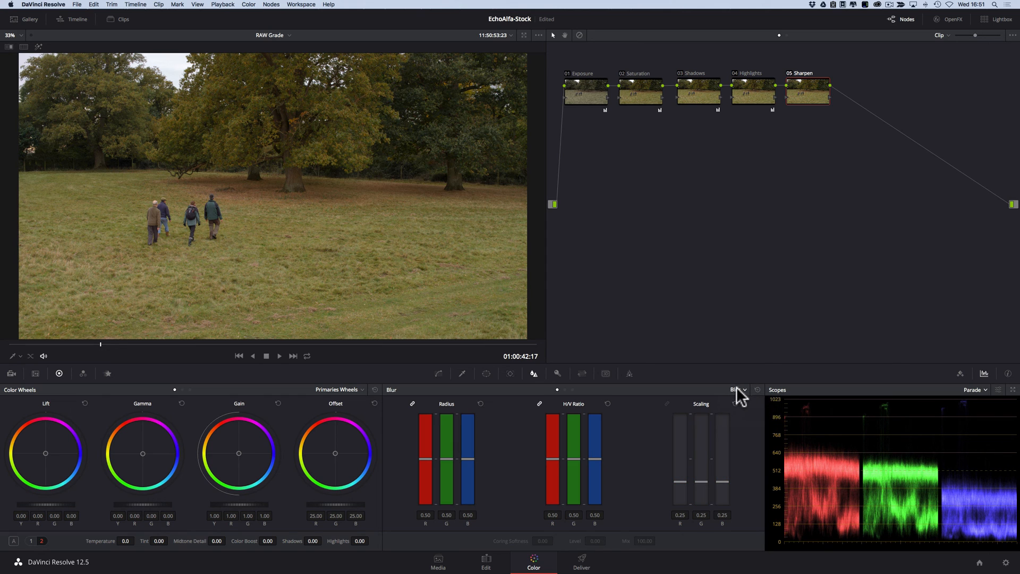
{"action": "left_click", "coordinate": [736, 390]}
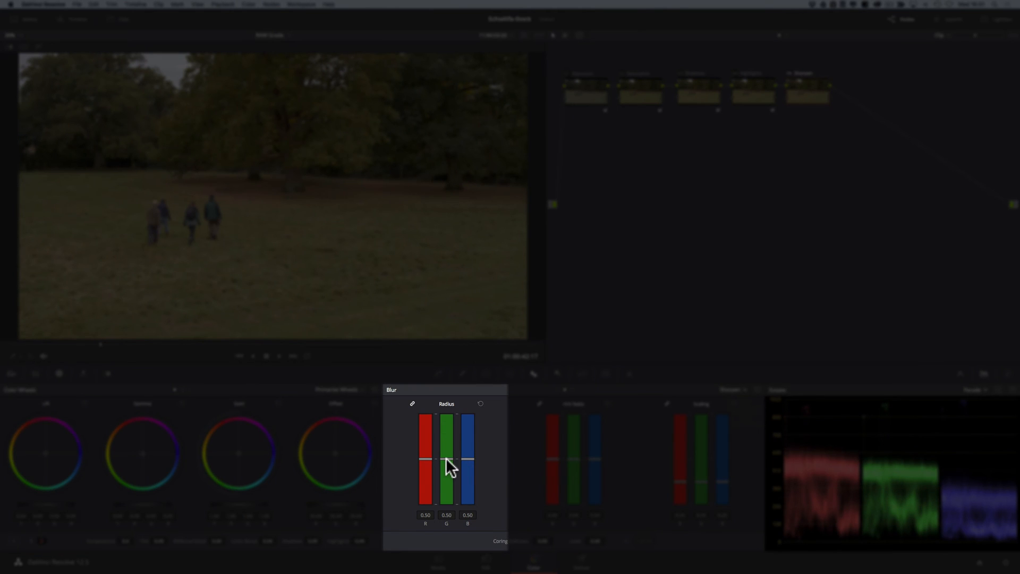
{"action": "left_click_drag", "start_coordinate": [446, 466], "coordinate": [446, 484]}
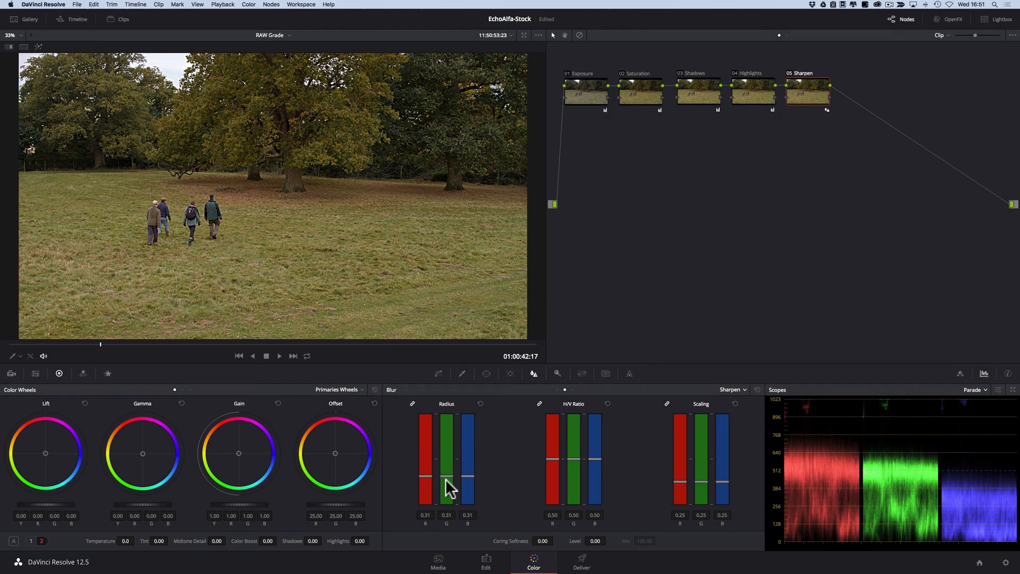
{"action": "left_click_drag", "start_coordinate": [446, 481], "coordinate": [447, 505]}
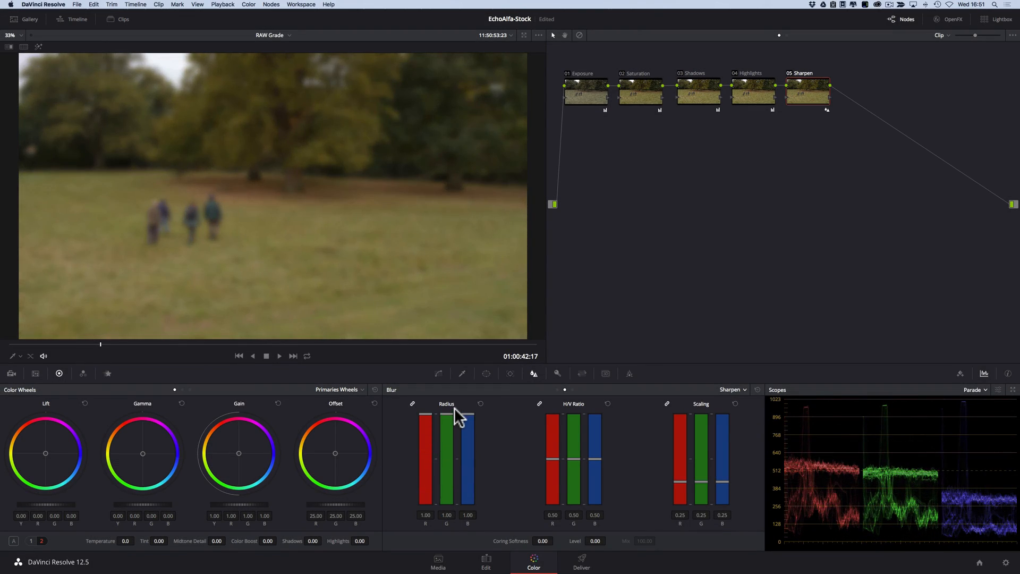
{"action": "left_click_drag", "start_coordinate": [446, 416], "coordinate": [447, 465]}
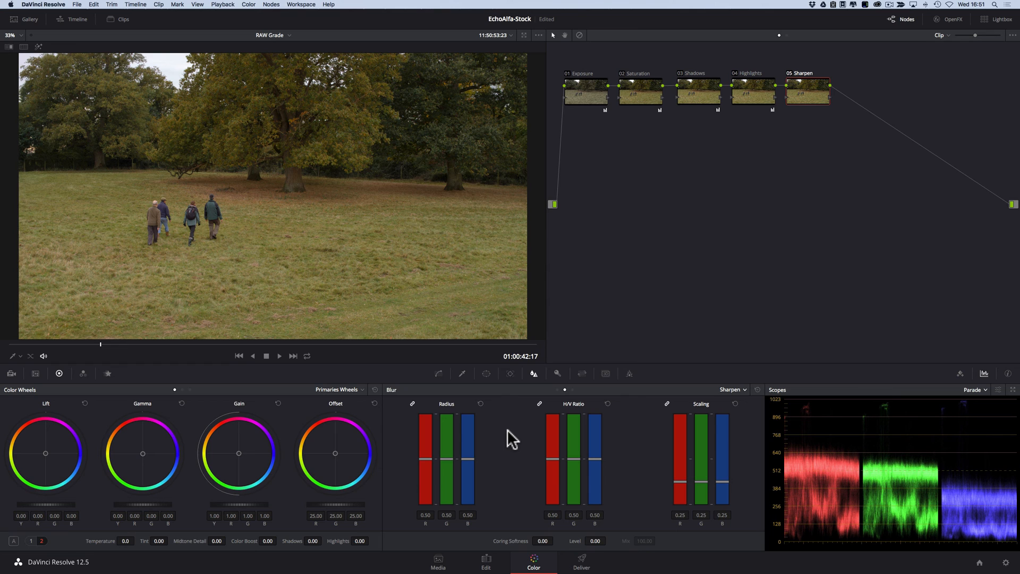
{"action": "mouse_move", "coordinate": [692, 100]}
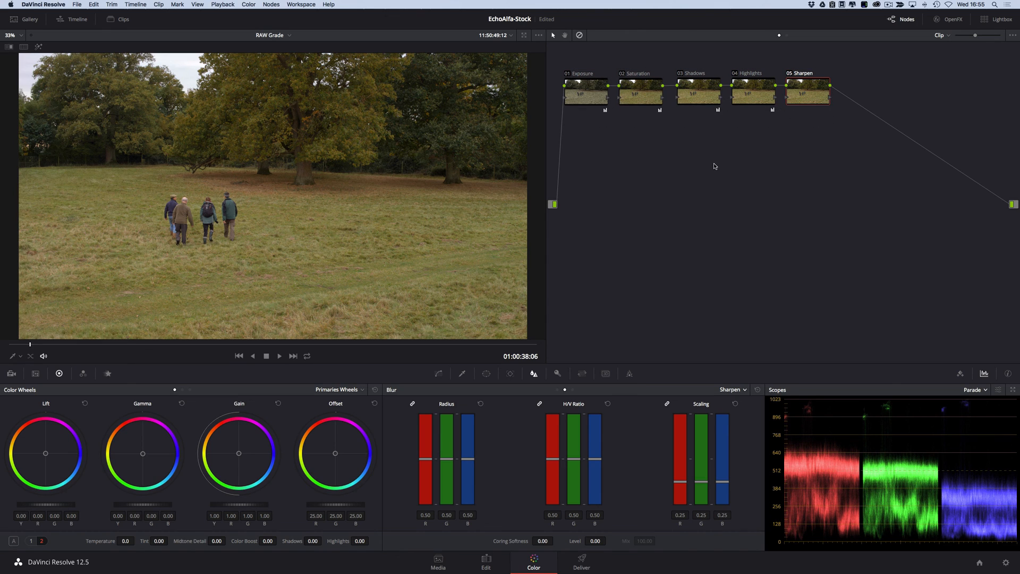
{"action": "mouse_move", "coordinate": [656, 284]}
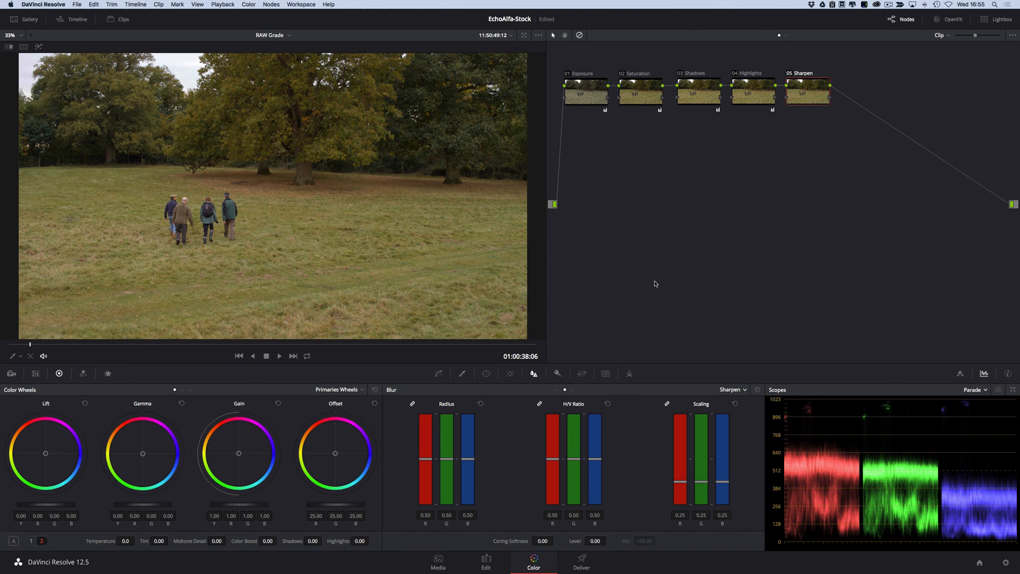
{"action": "mouse_move", "coordinate": [576, 46]}
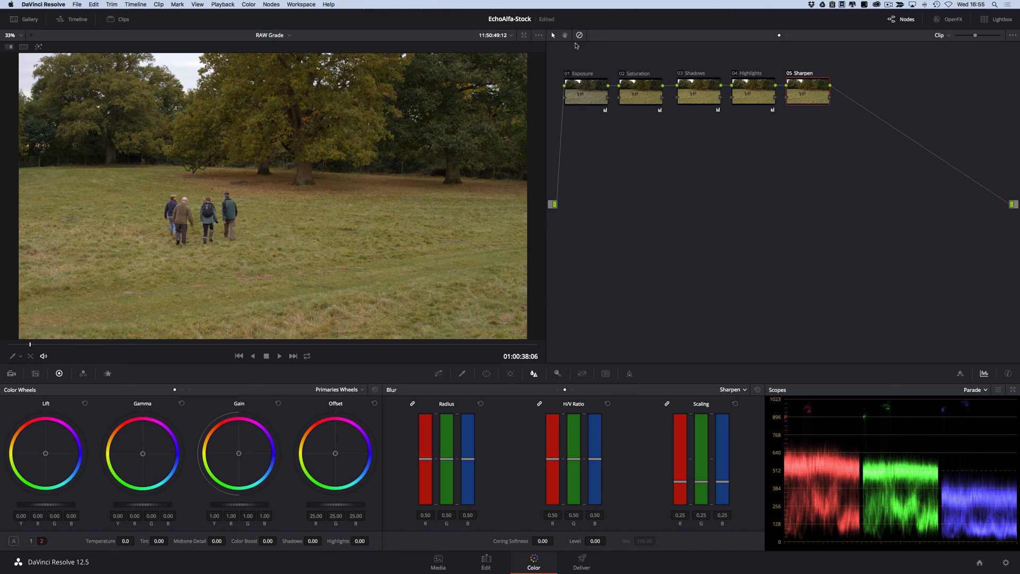
{"action": "left_click", "coordinate": [579, 35]}
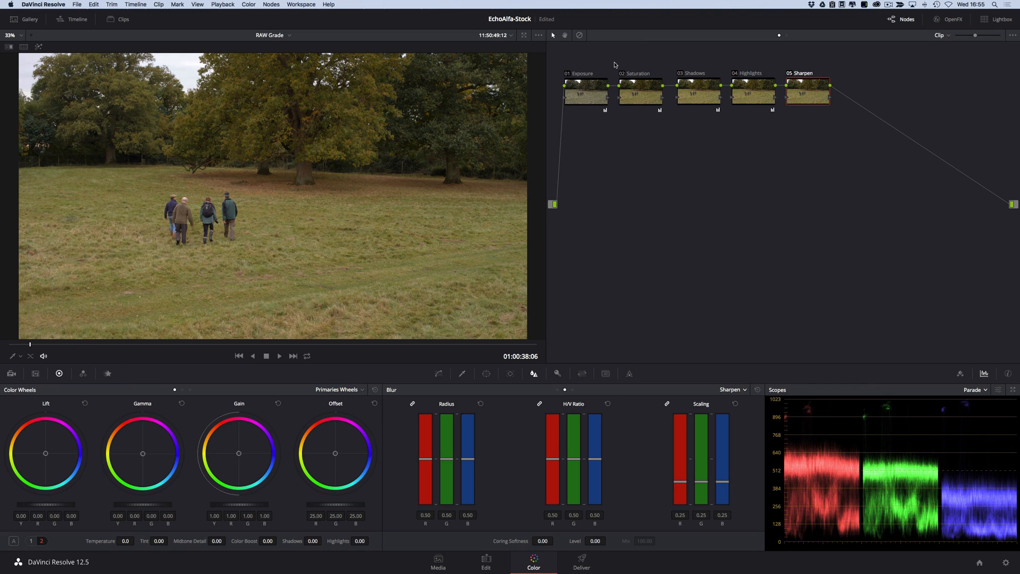
{"action": "mouse_move", "coordinate": [614, 66]}
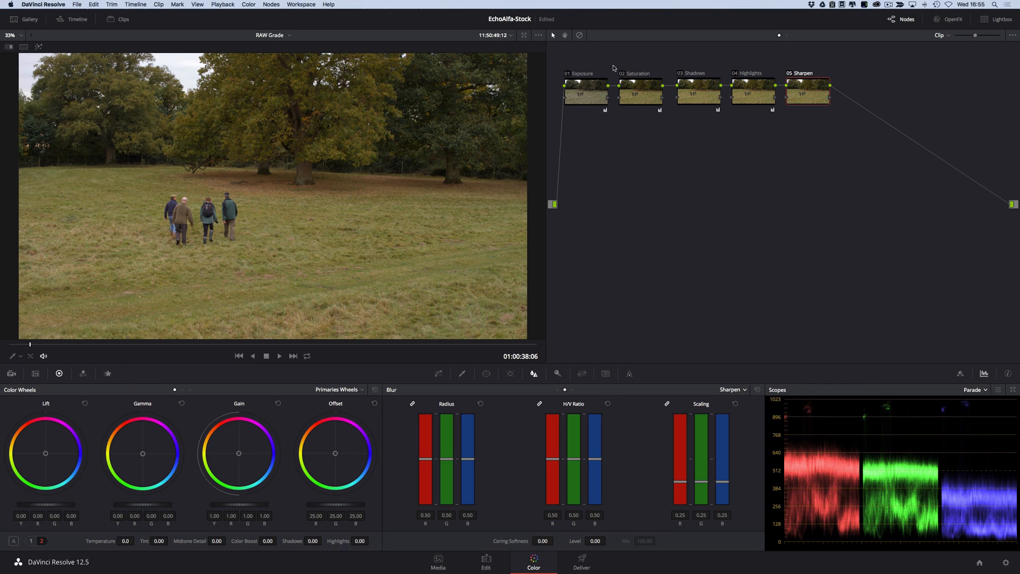
{"action": "mouse_move", "coordinate": [734, 147]}
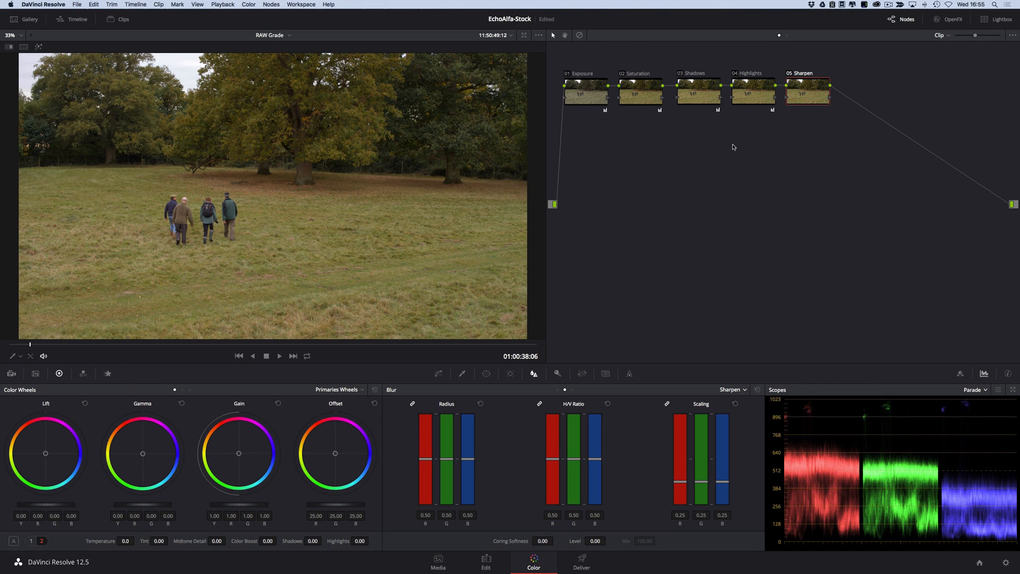